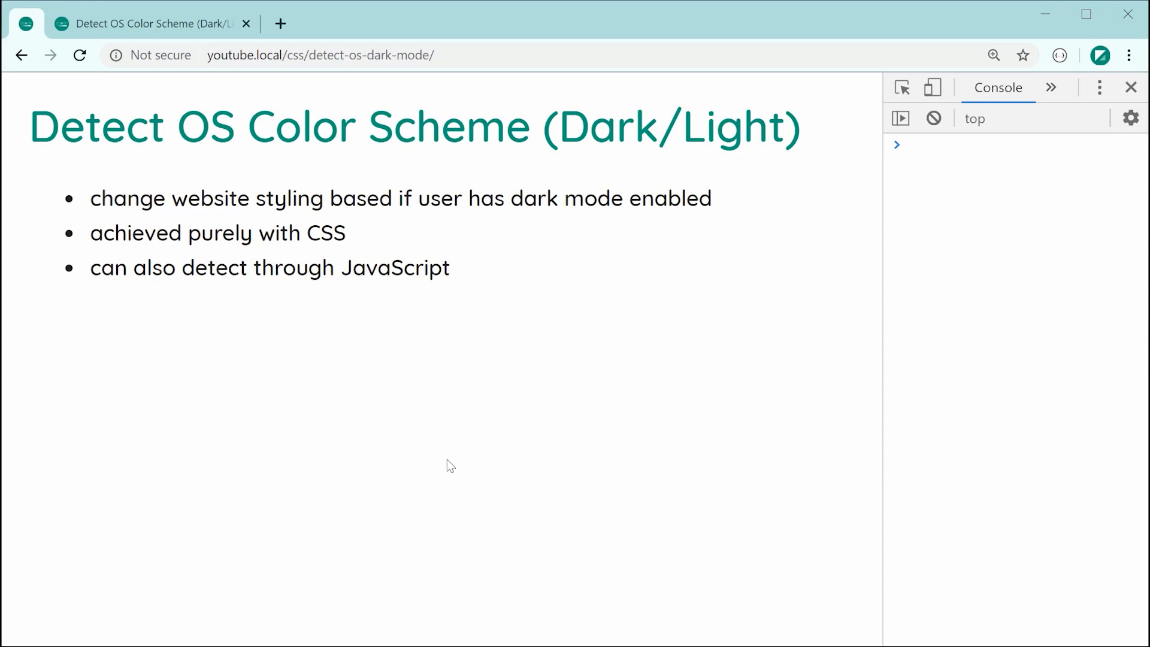
mouse_move(464, 455)
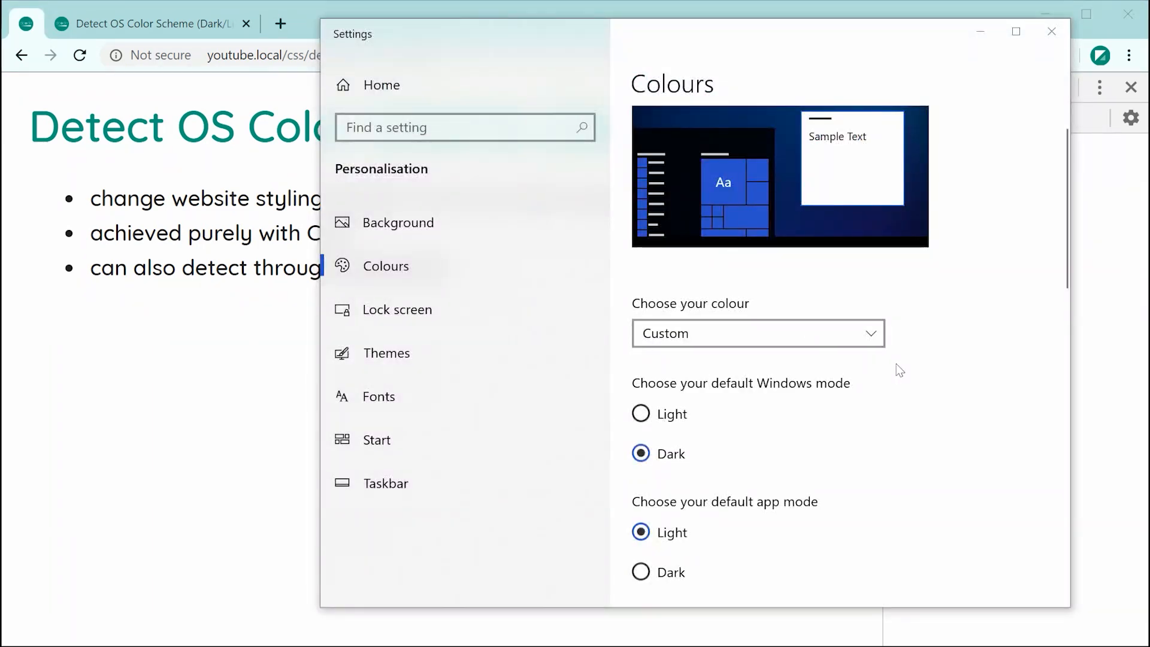
Scroll down to confirm Windows mode is Dark, then close Settings
scroll(down, 3)
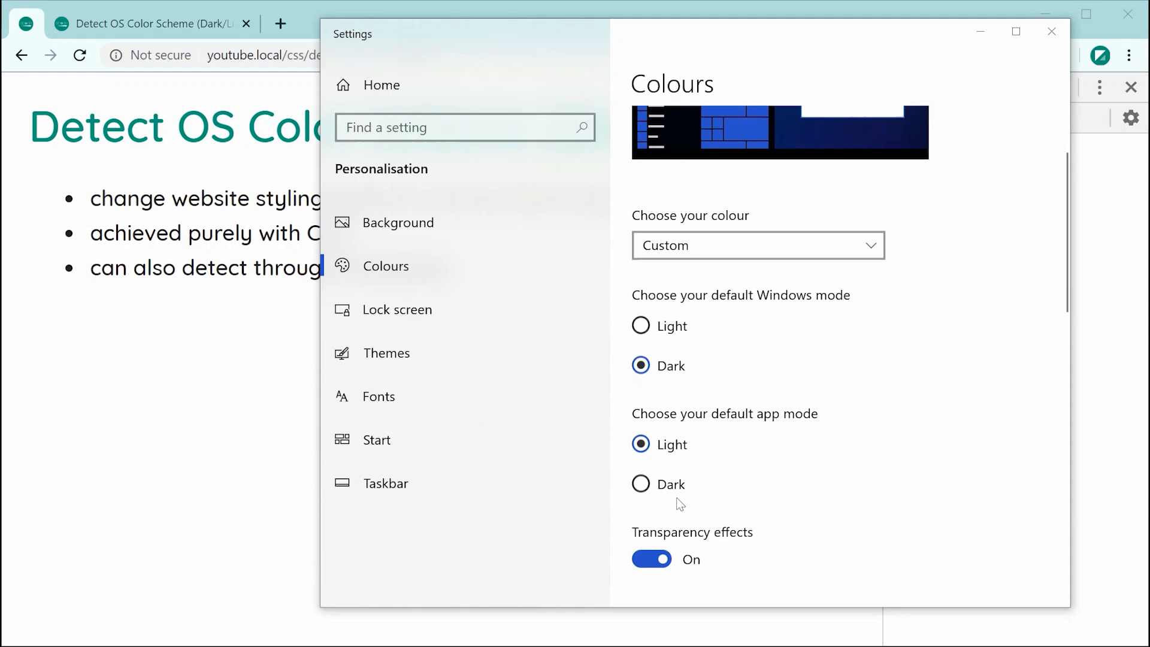
click(640, 484)
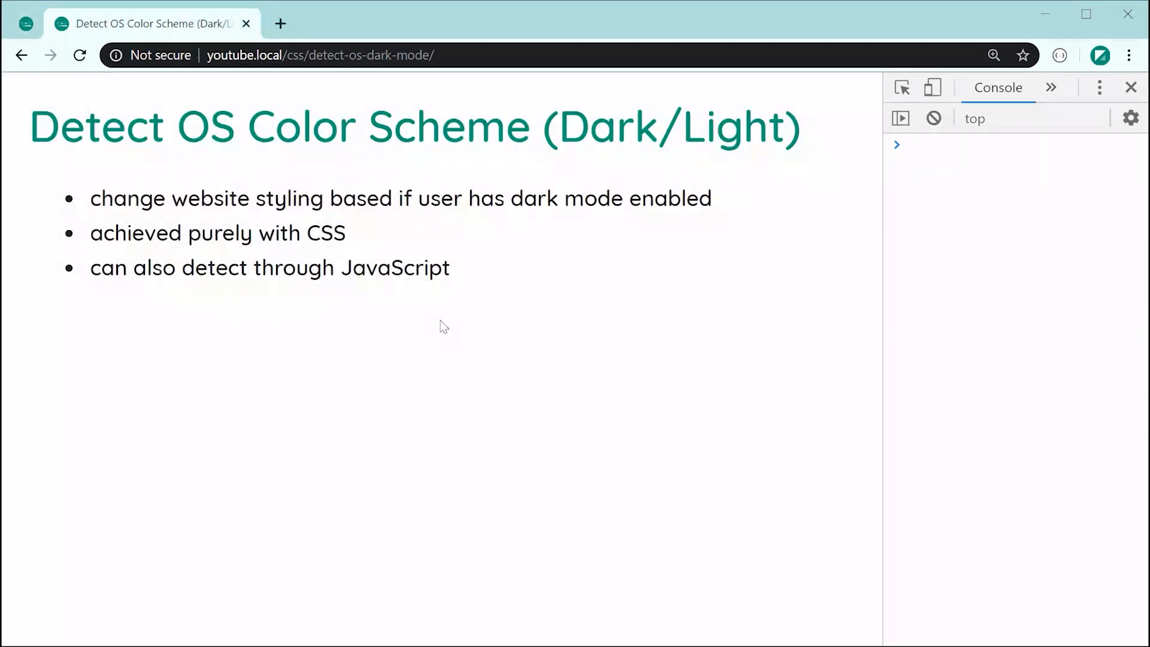
mouse_move(451, 324)
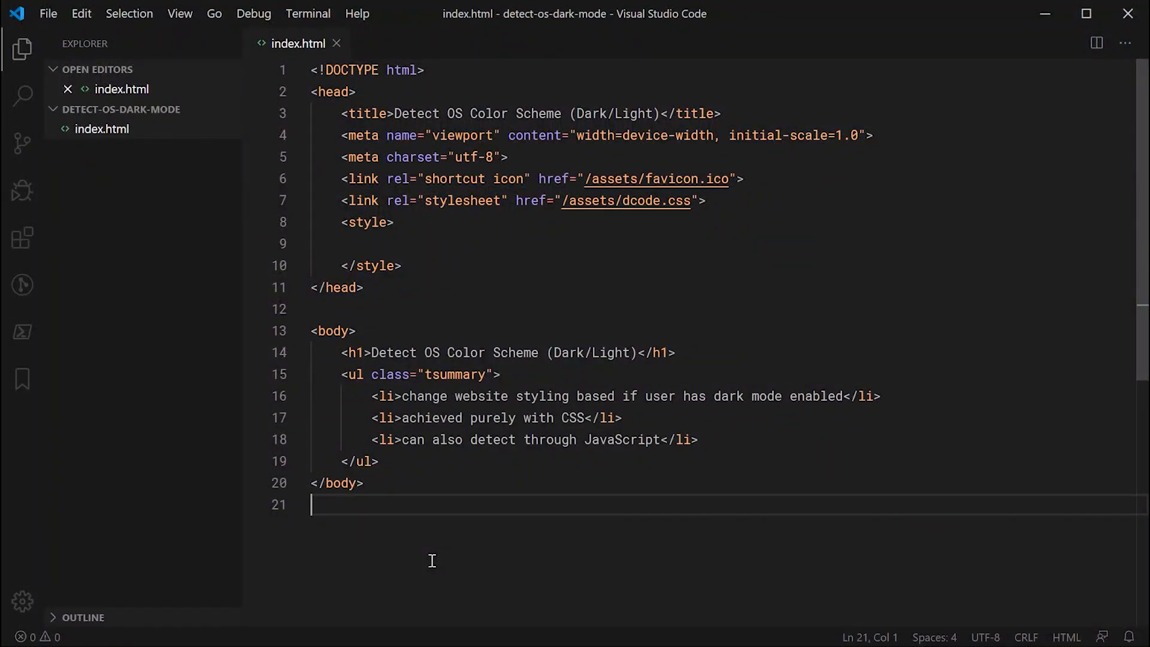
mouse_move(422, 252)
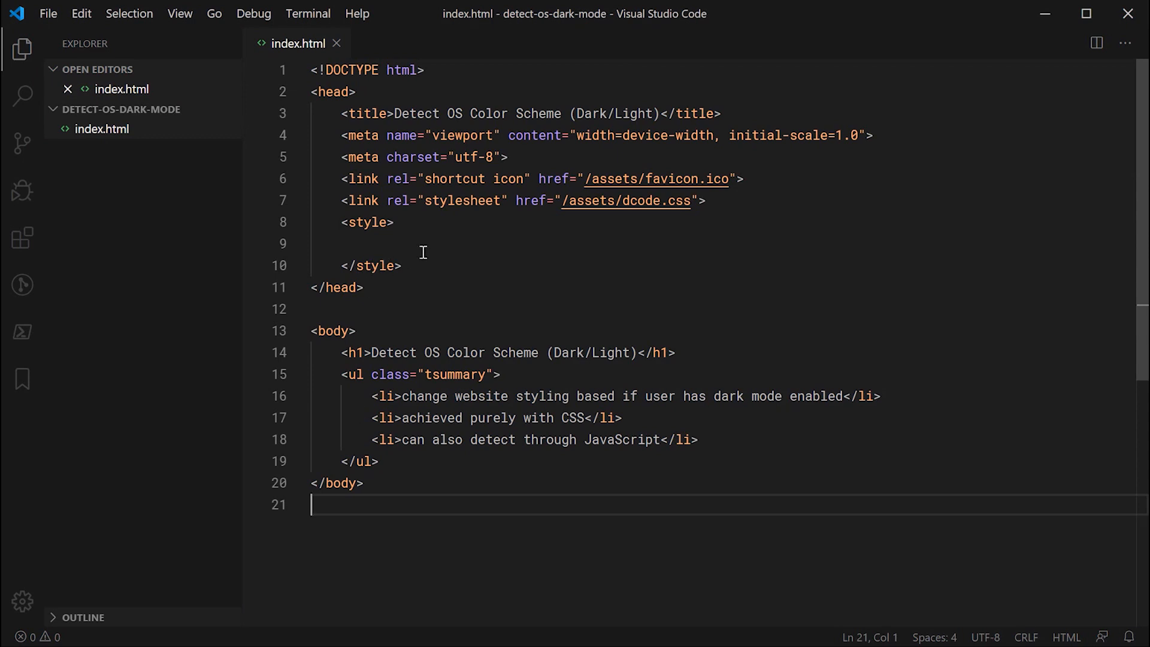
click(425, 244)
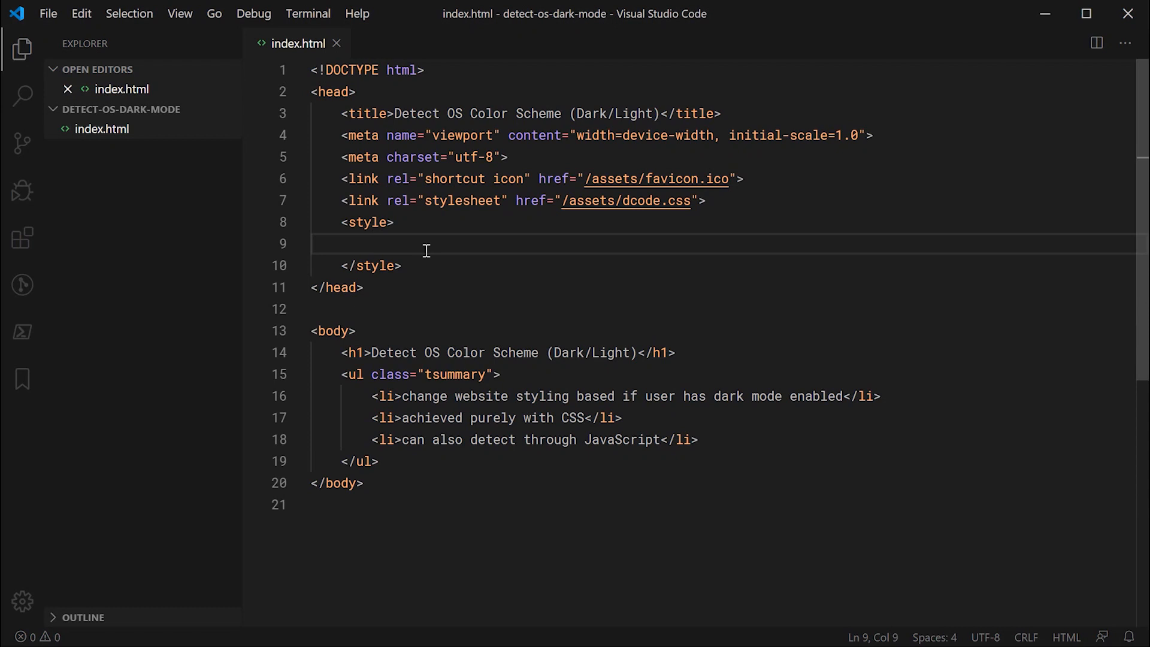
text(@media)
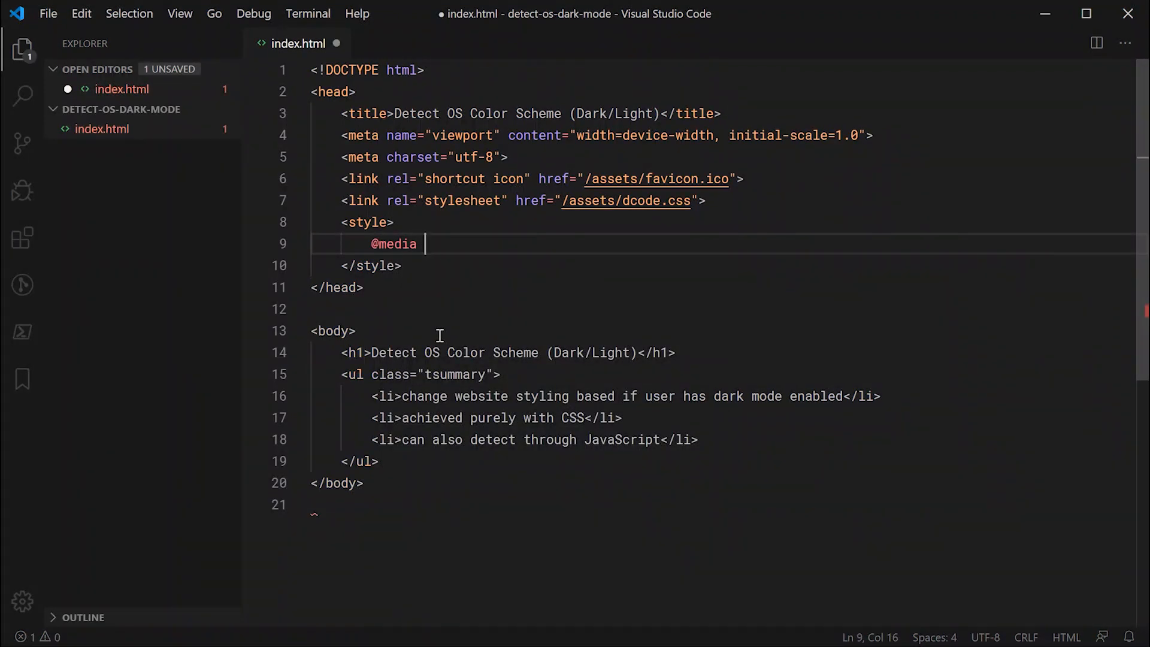
text(()
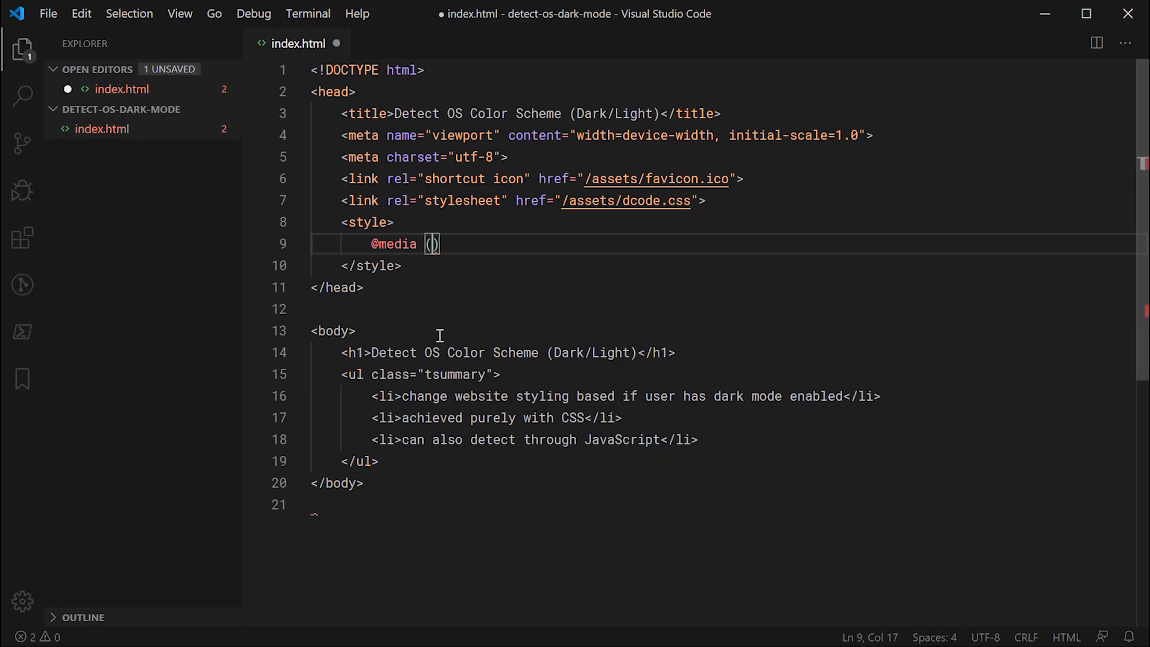
text(perfer)
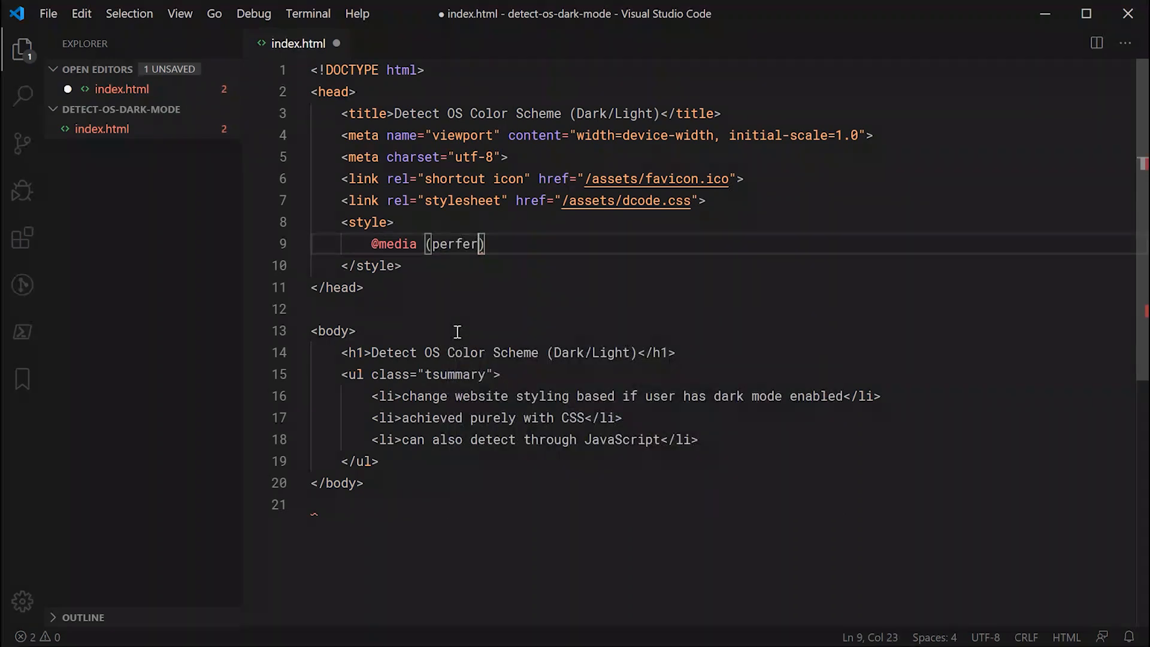
text(s-c)
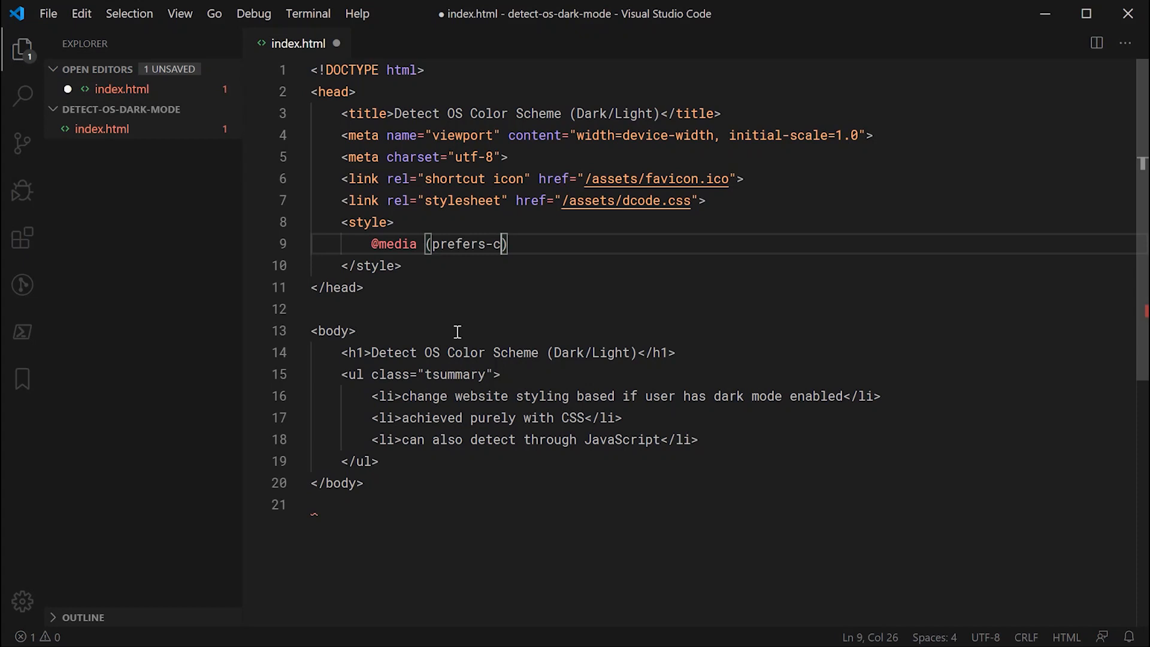
text(olor-scheme)
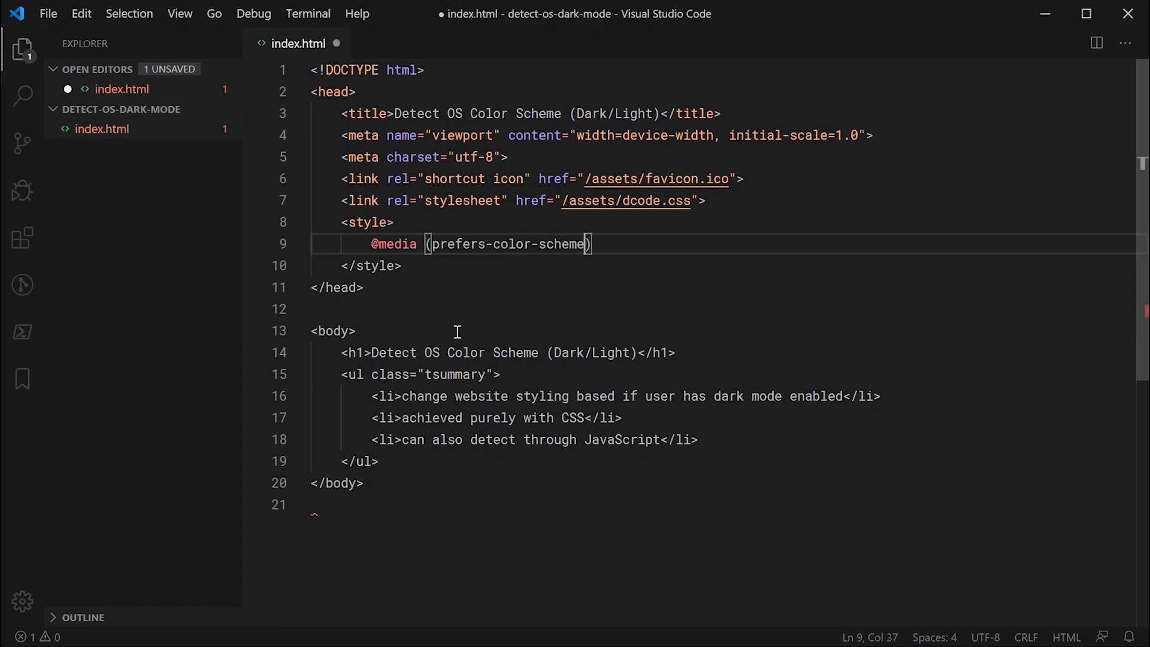
text(: dark)
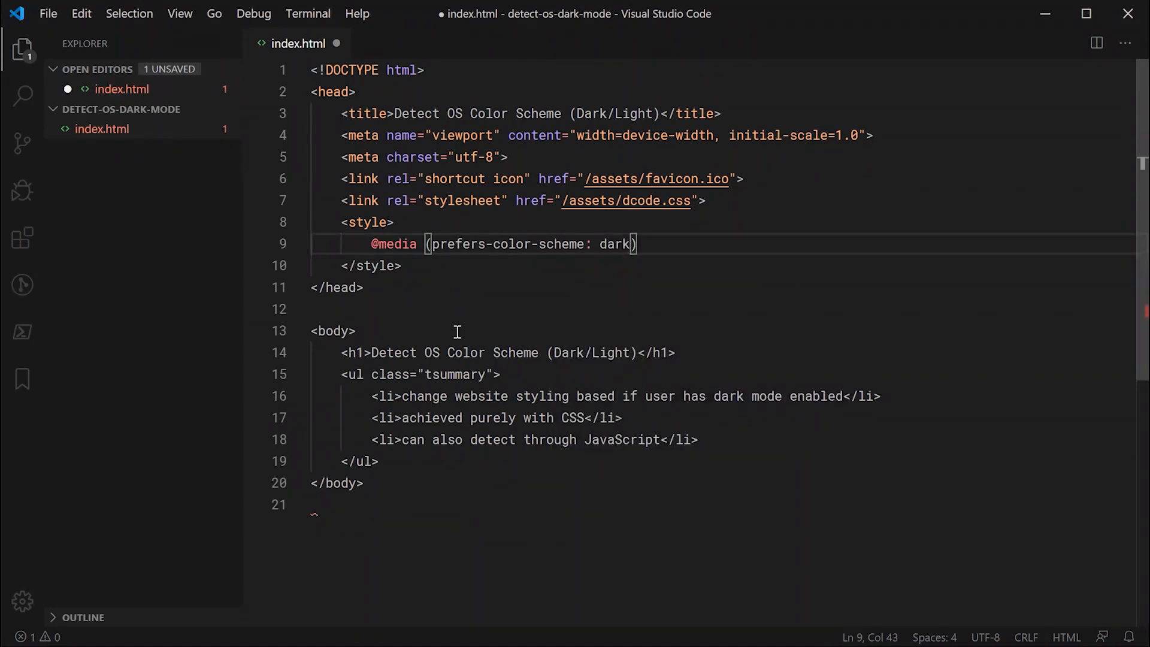
text({)
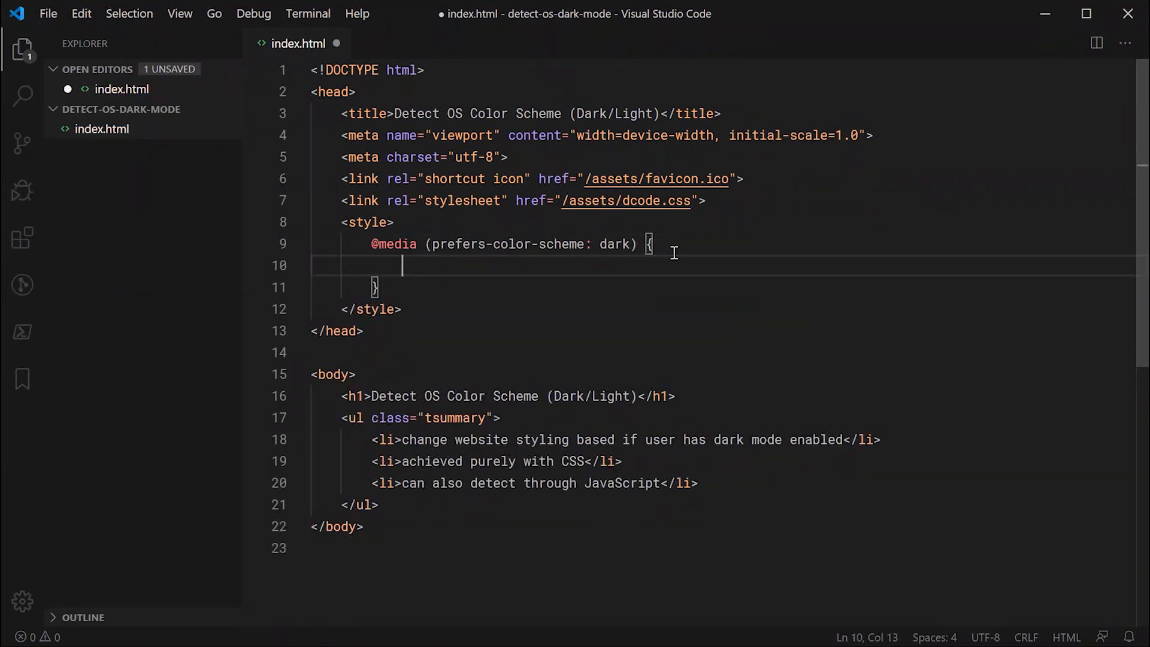
mouse_move(689, 269)
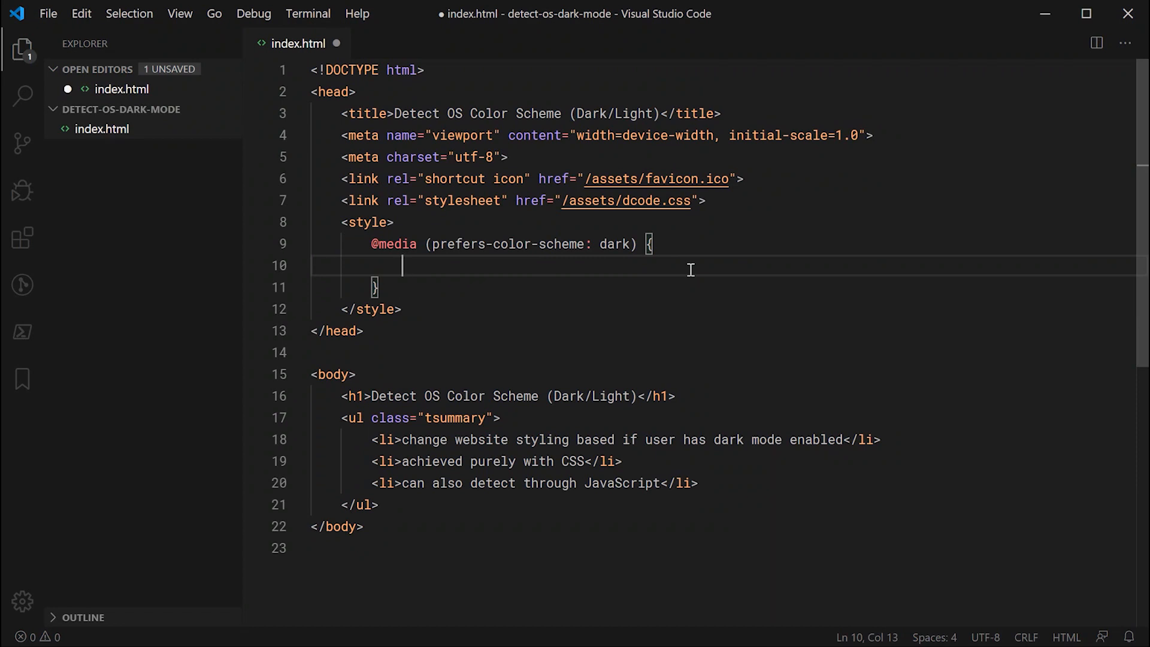
Add `body { background: #222222; }` inside the dark media query
text(l)
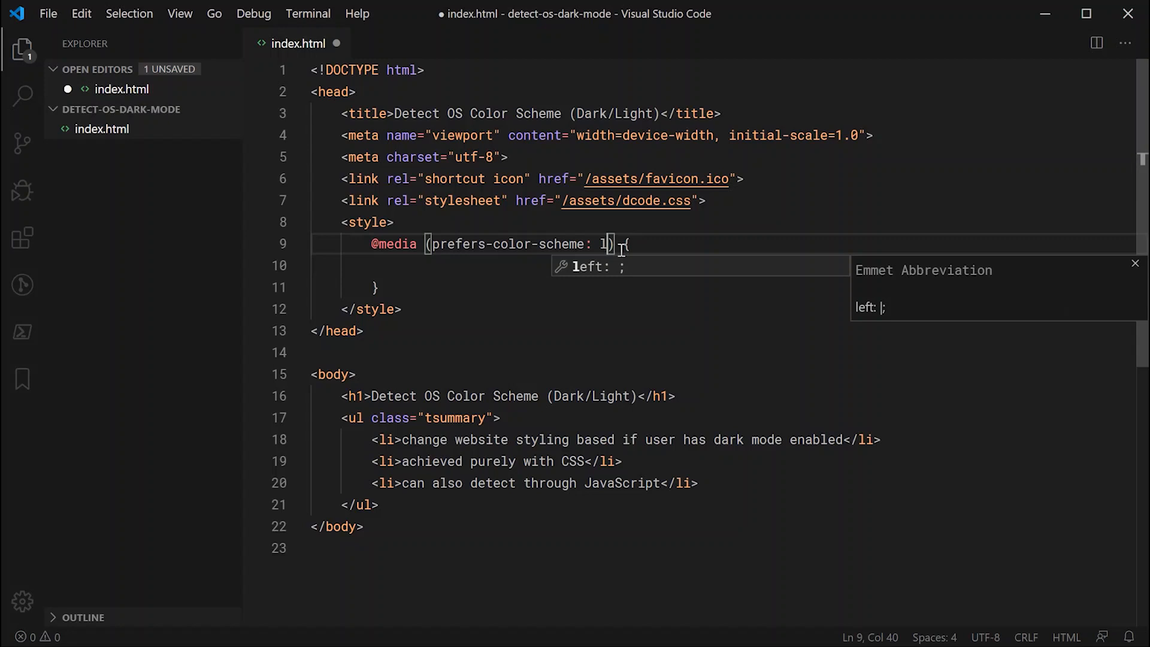
text(ight)
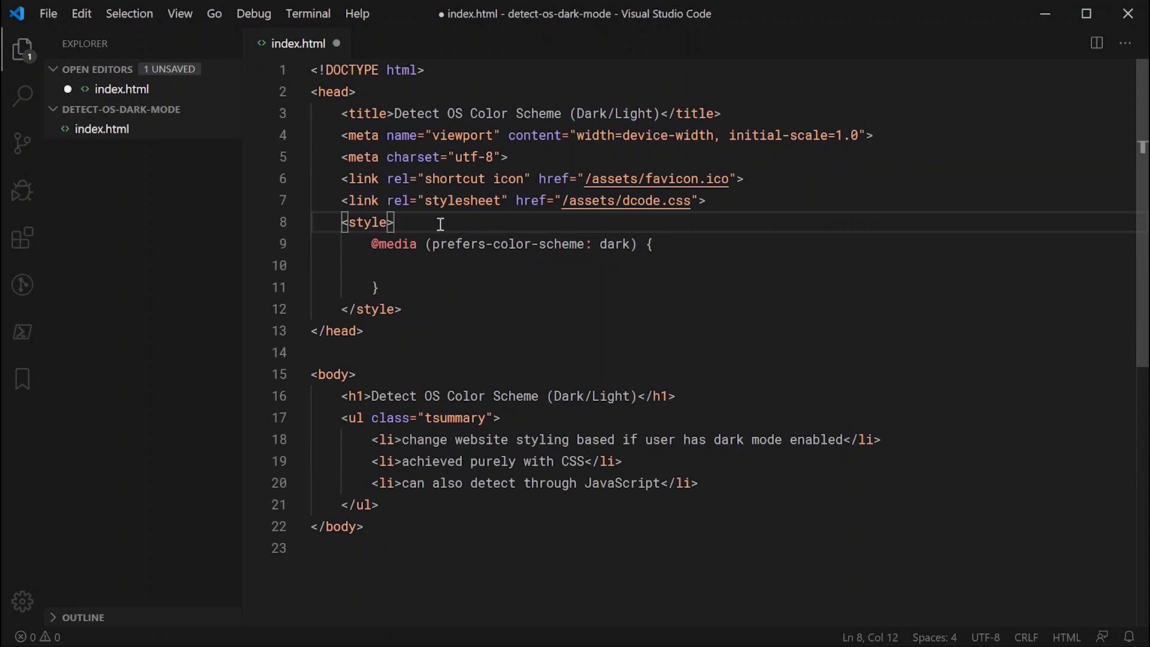
click(484, 265)
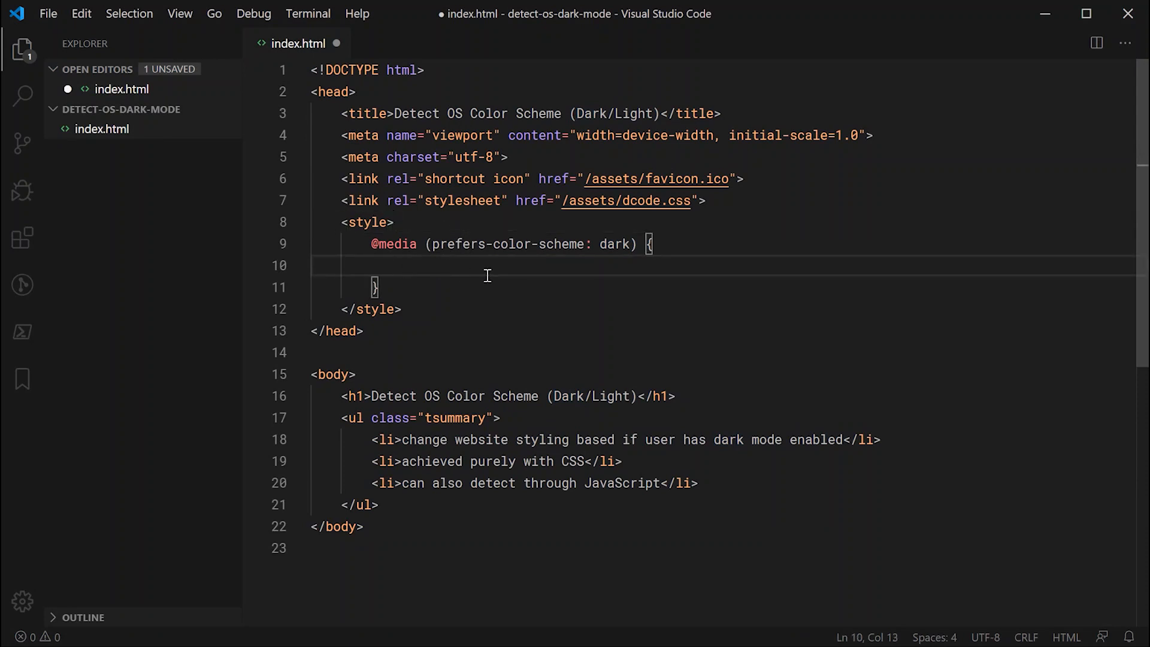
mouse_move(665, 277)
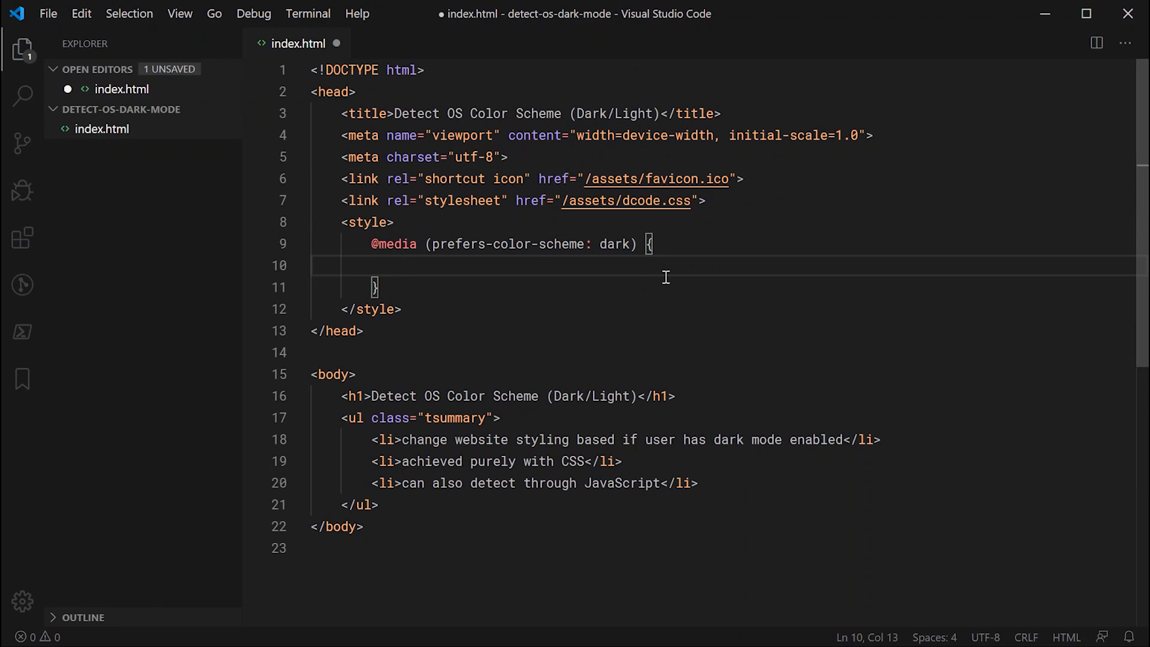
text(b)
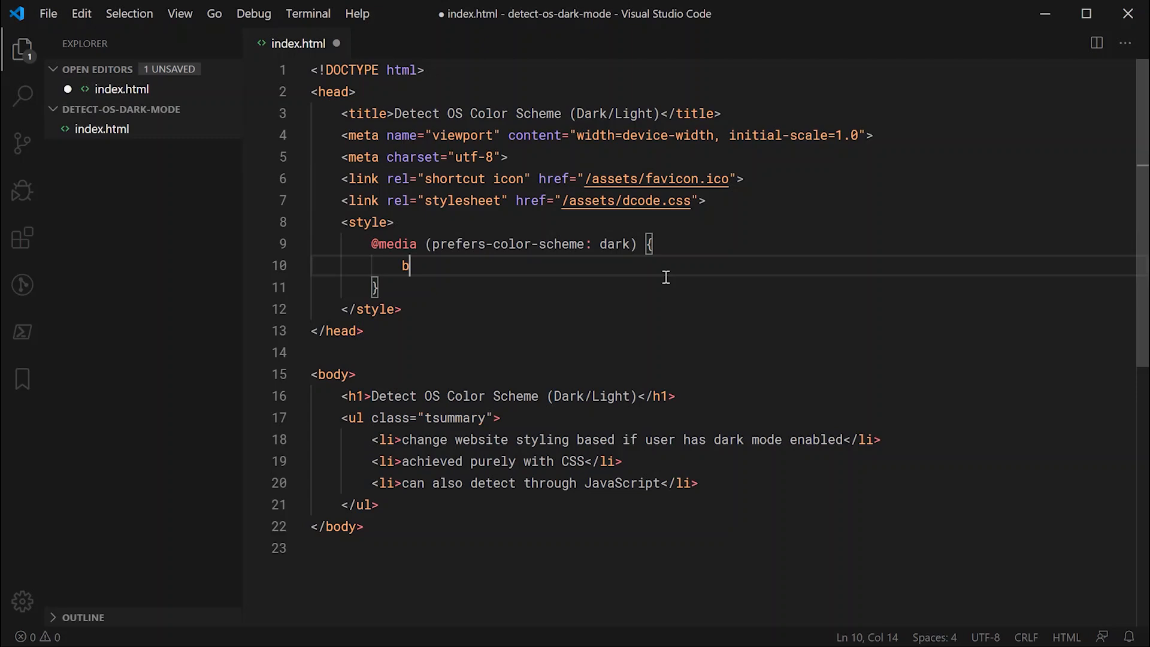
text(ody {)
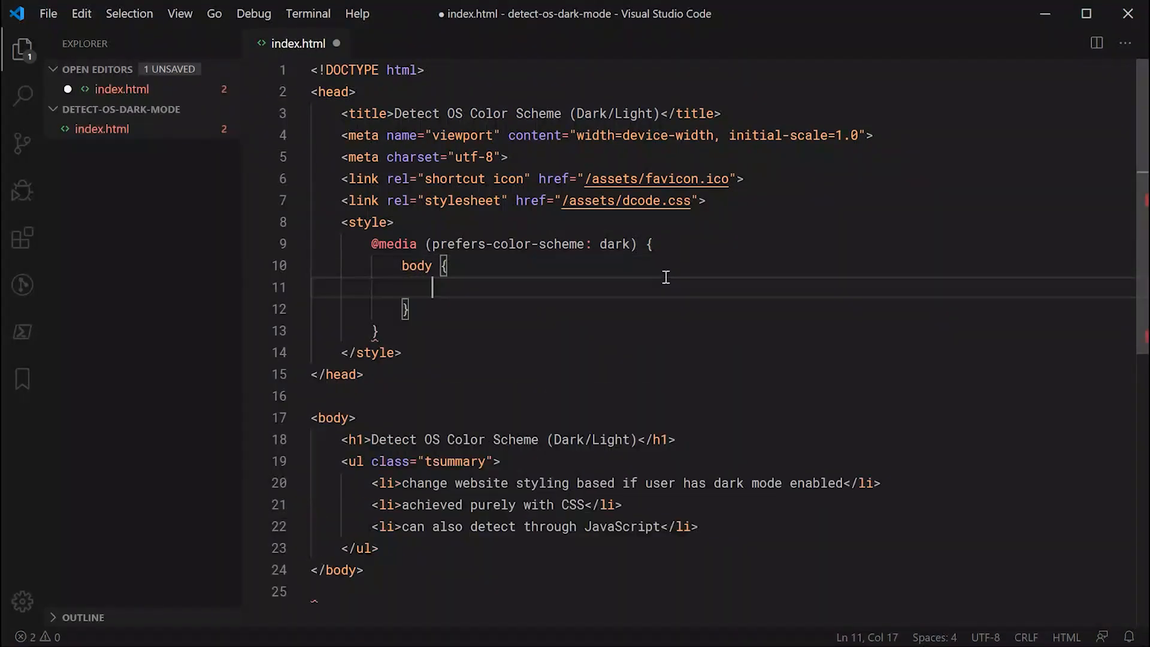
text(background: #)
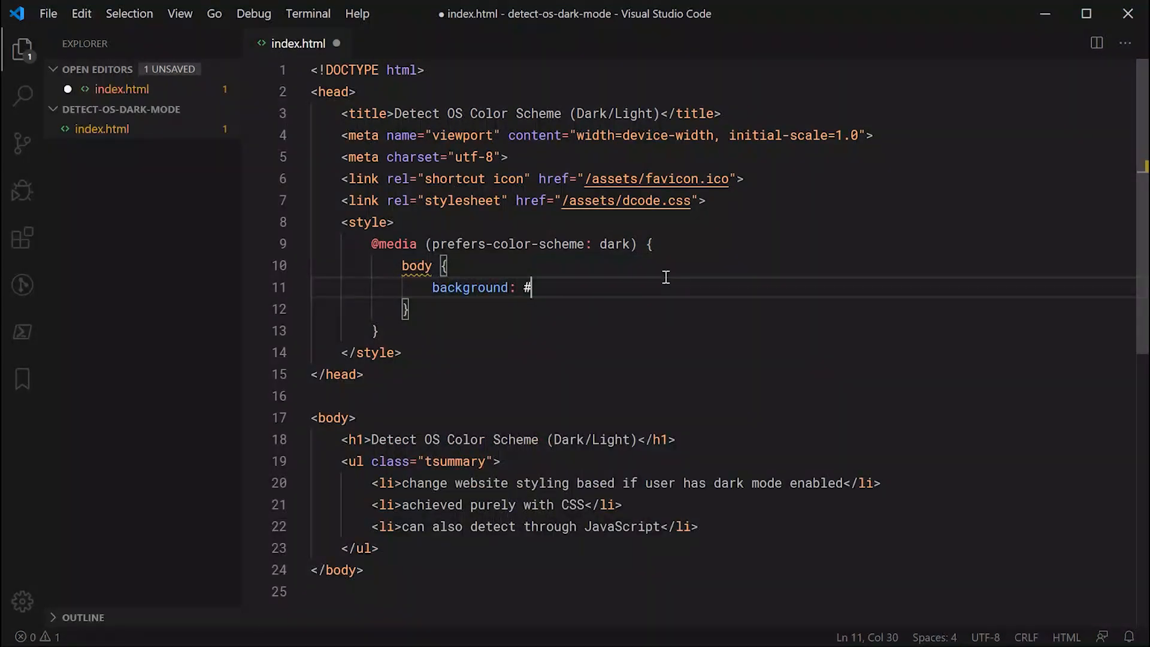
text(222222;)
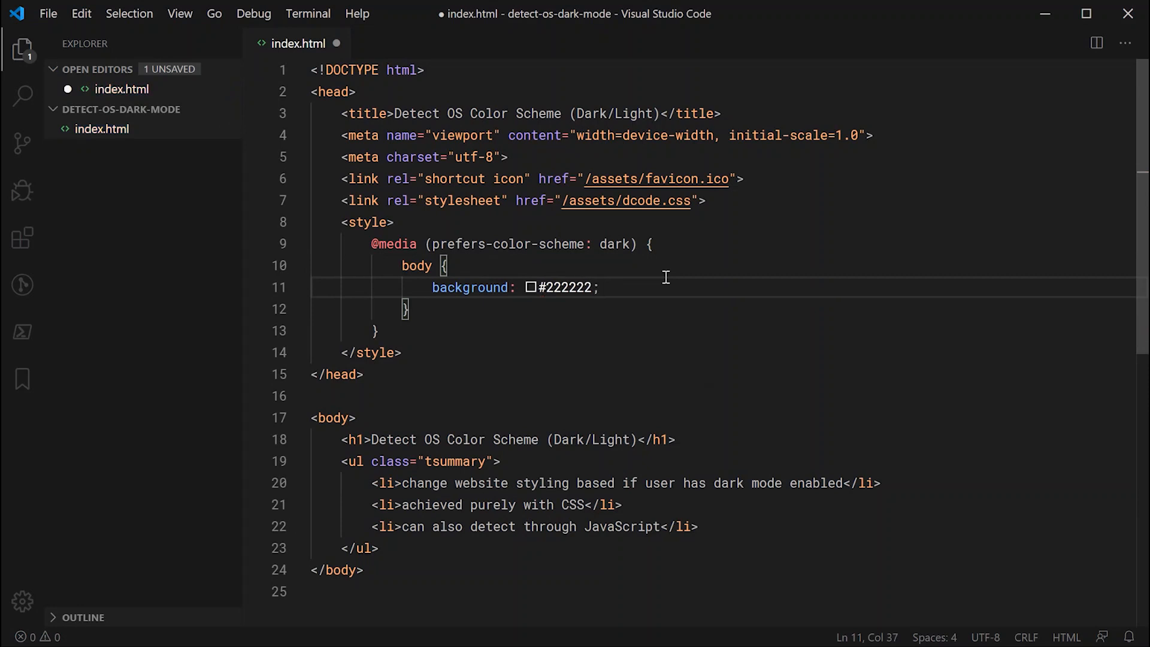
Try #000000 as the background value, then restore #222222
double_click(567, 287)
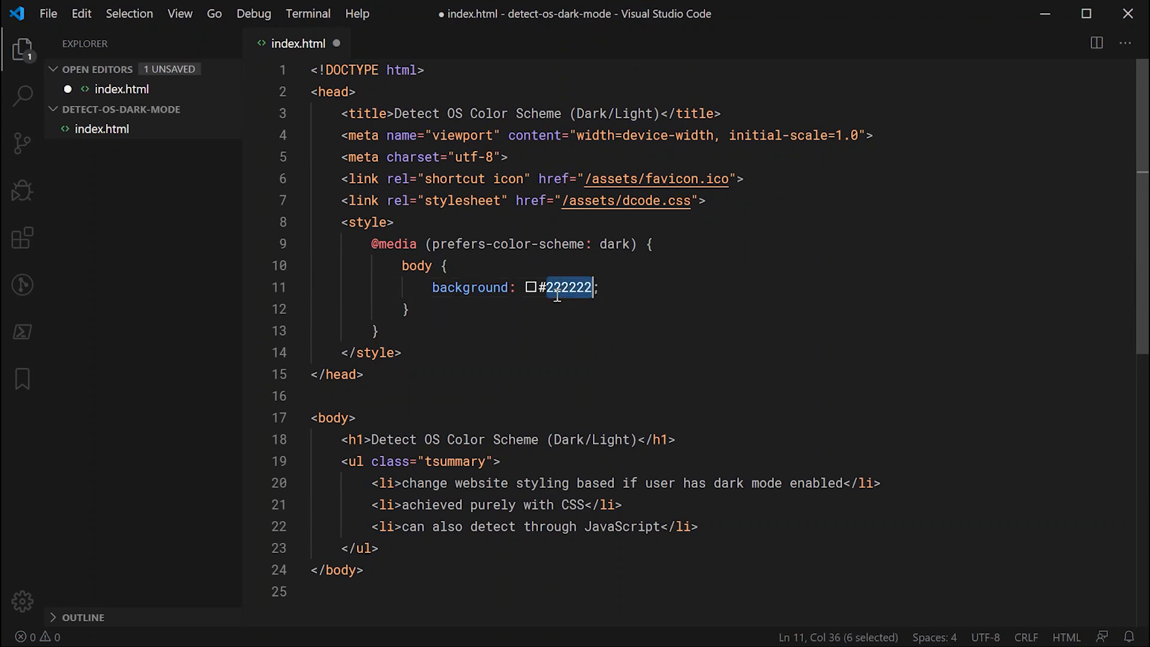
text(000000)
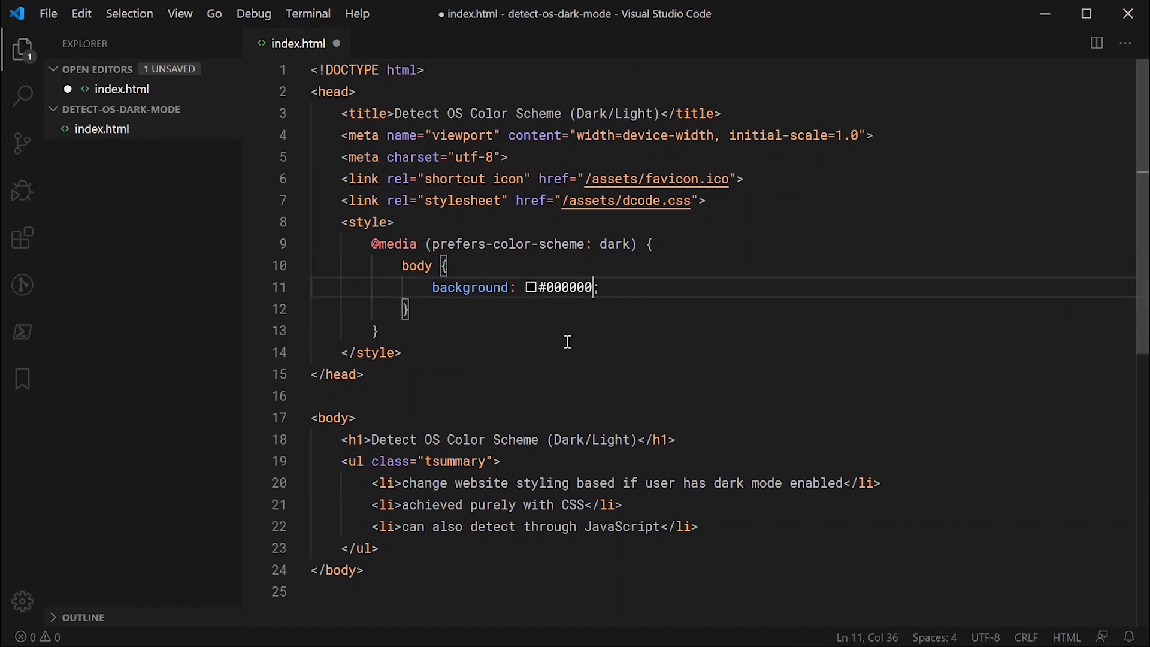
mouse_move(552, 323)
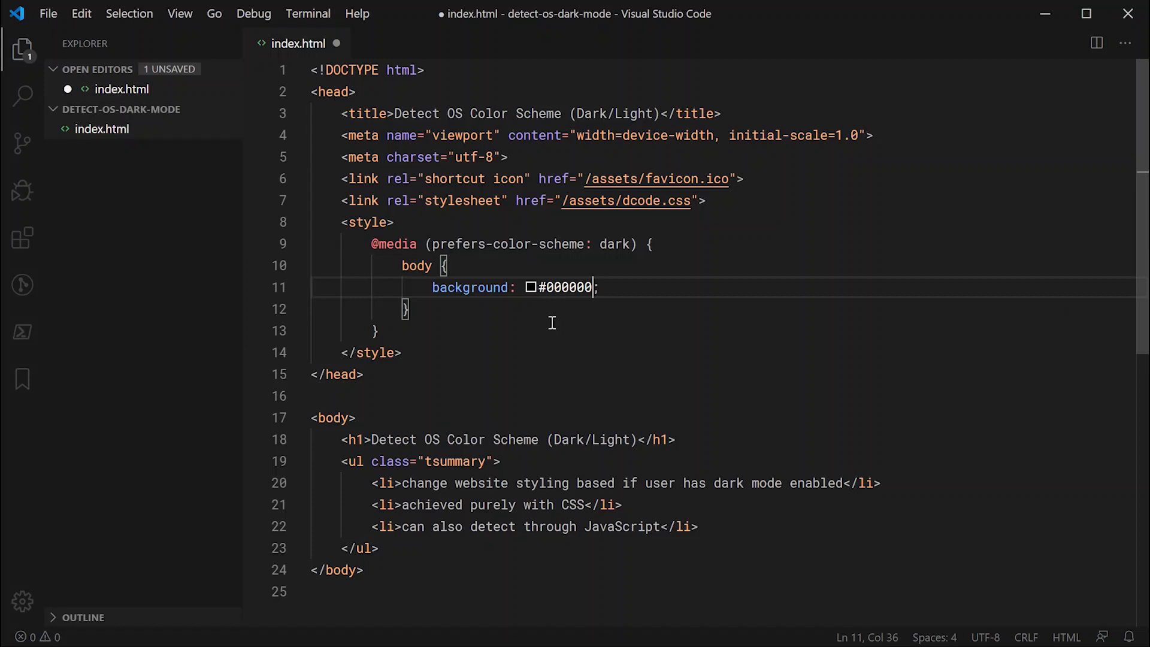
mouse_move(538, 330)
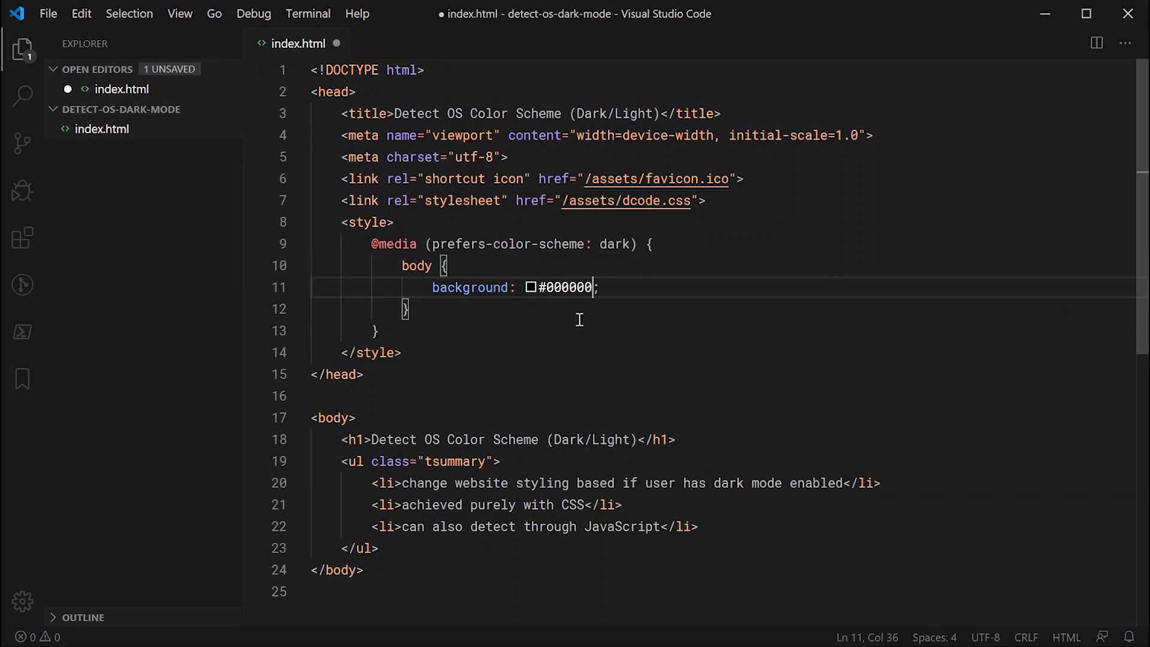
text(222222)
text(h1,)
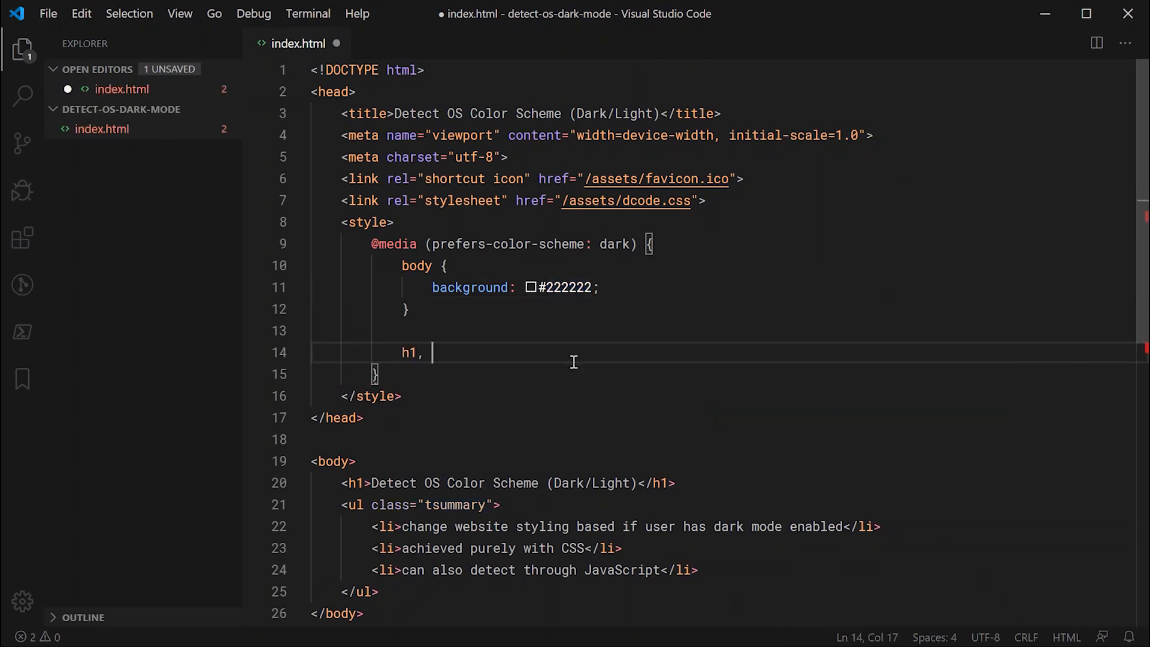
Add an `h1, .tsummary` rule with `color: #eeeeee;` below the body rule
text(.tsummart)
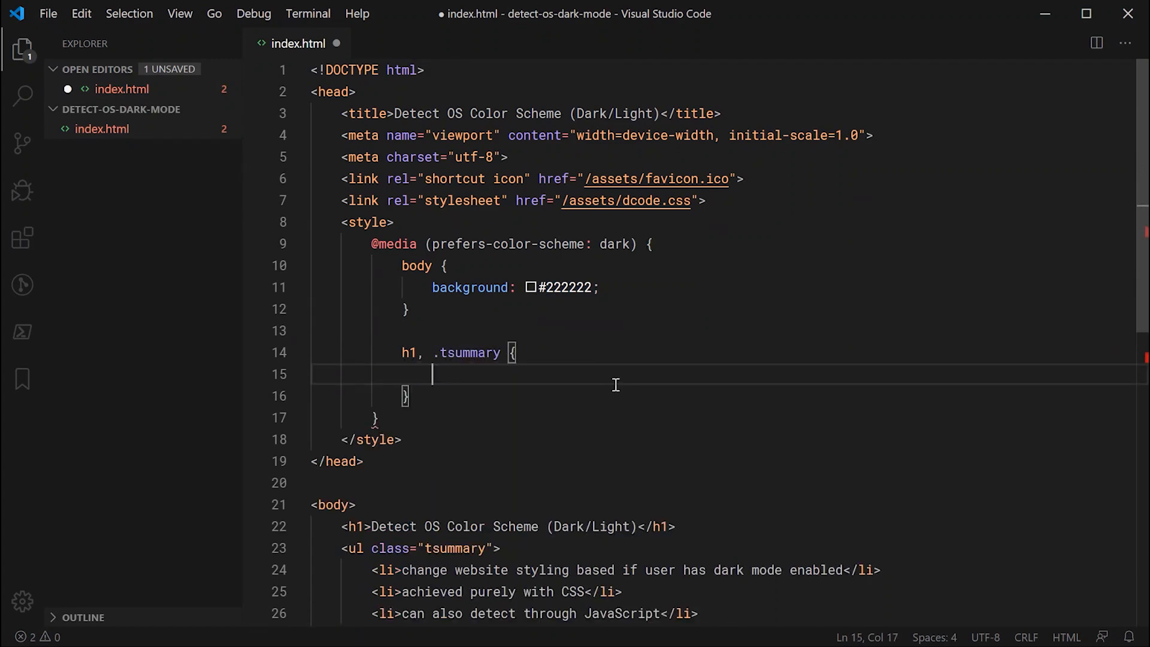
scroll(down, 3)
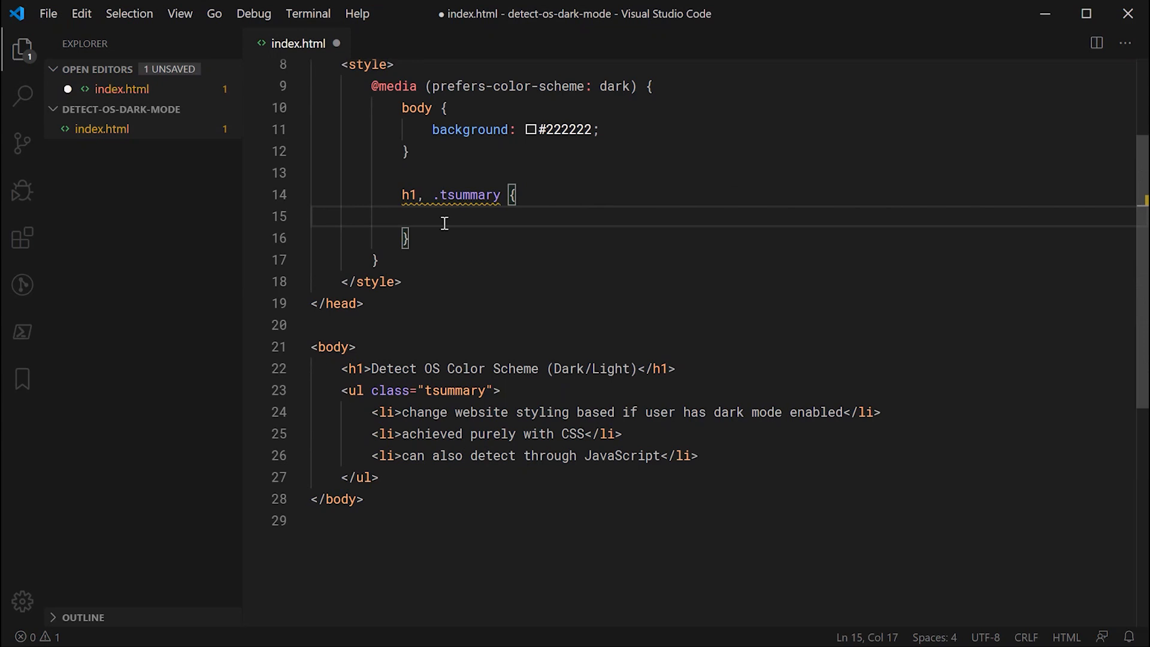
text(color: #)
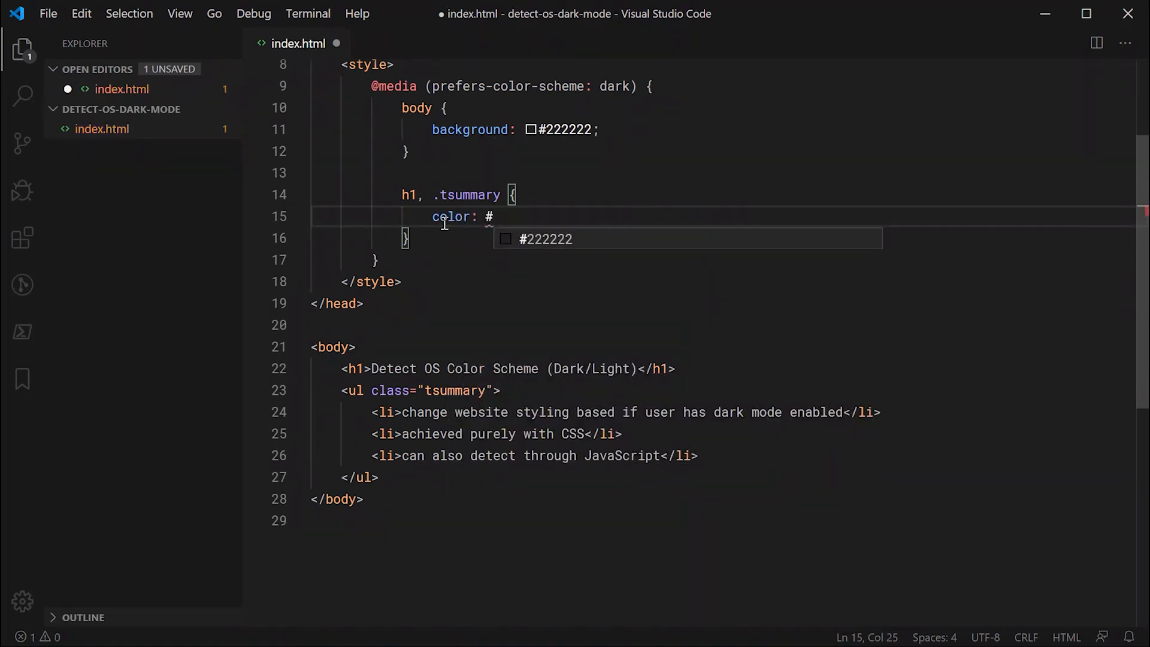
text(eeeeee;)
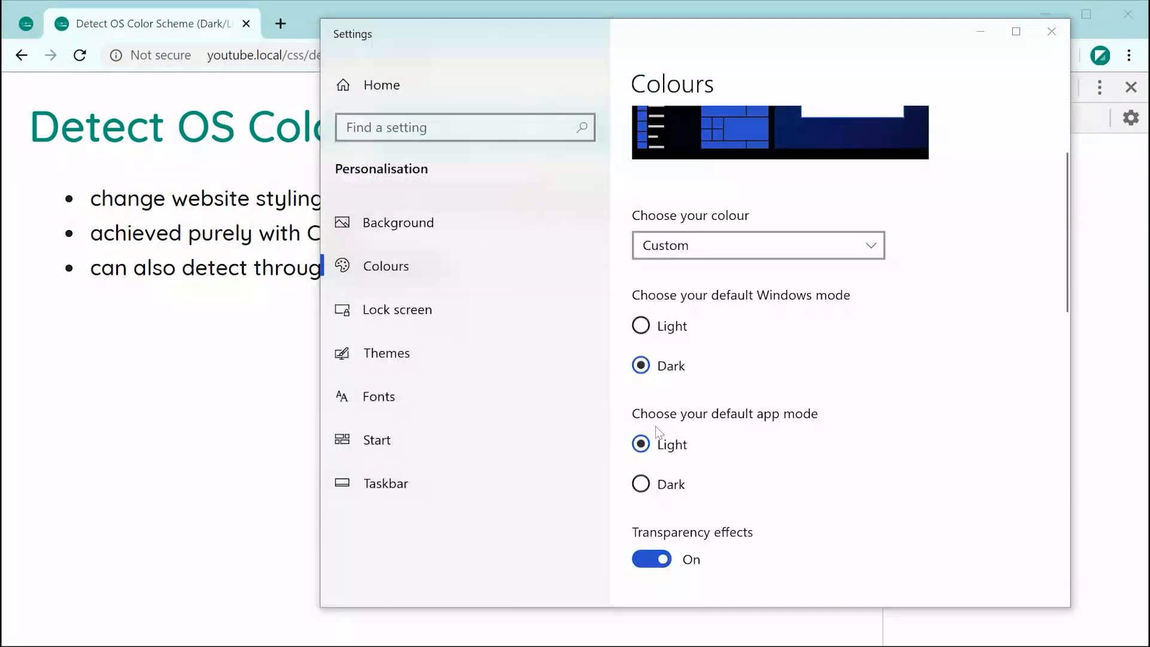
Toggle the 'Choose your default app mode' radio button in Colours settings
click(641, 484)
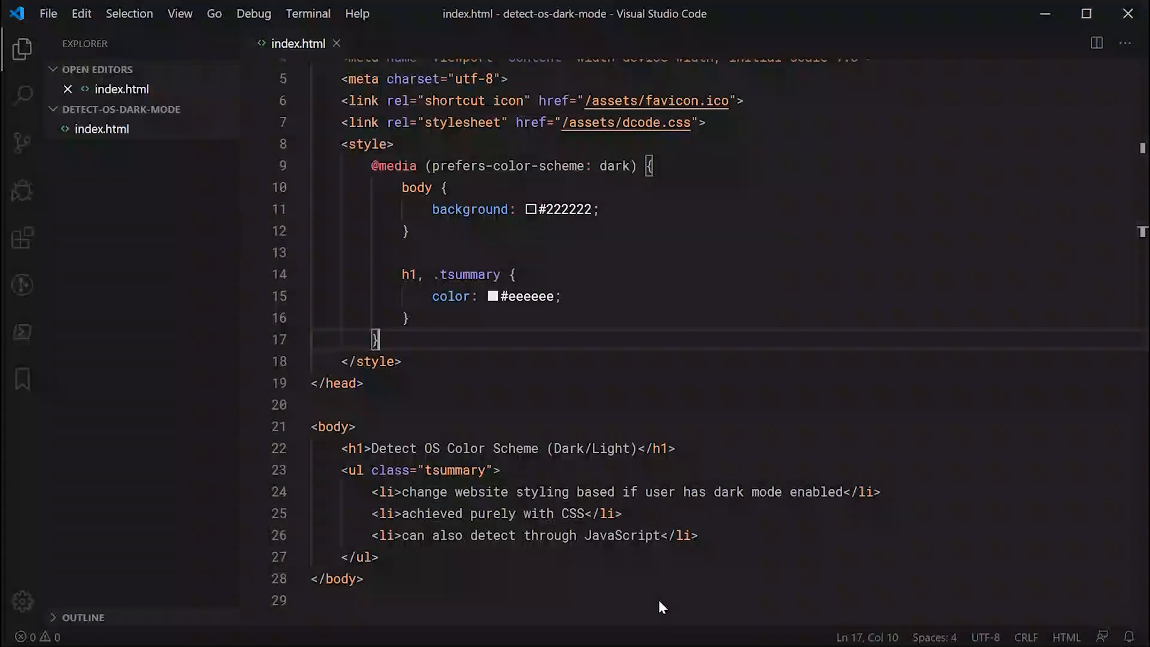
mouse_move(465, 386)
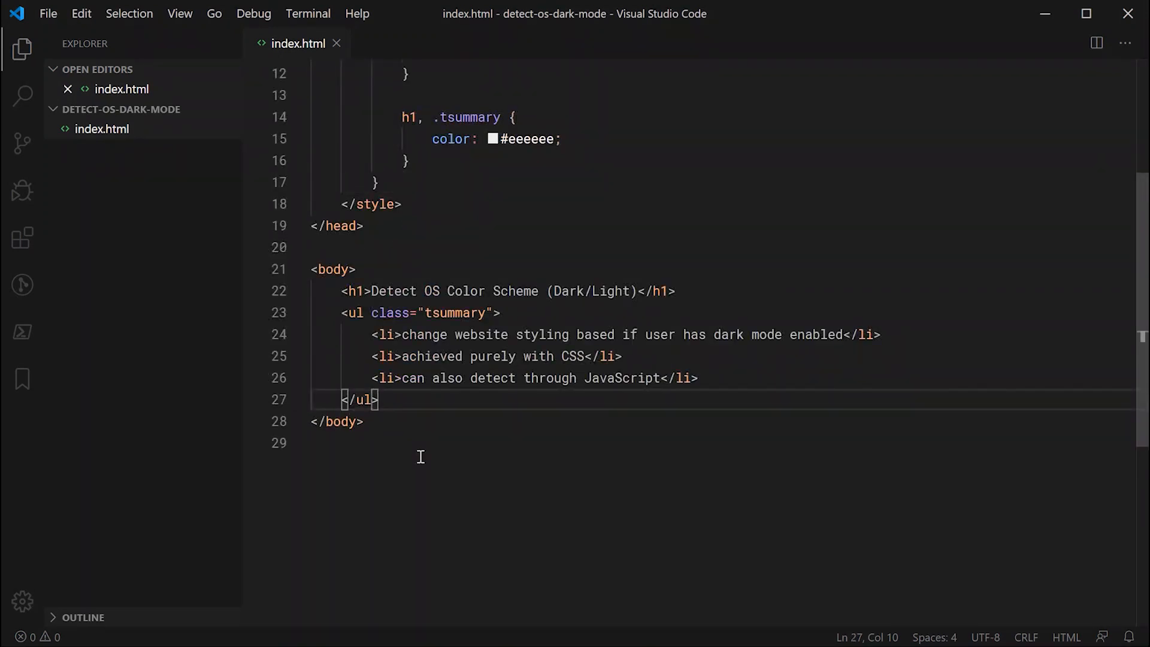
Add a script block with `window.matchMedia("()")` and select the dark query text to reuse
text(script>)
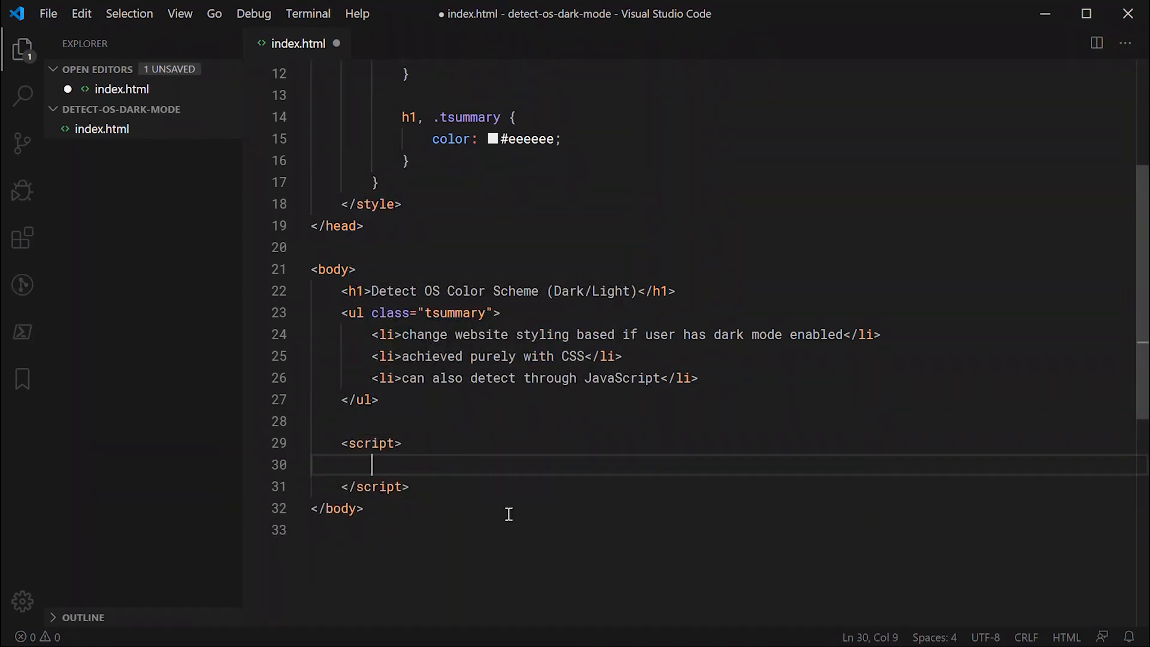
mouse_move(506, 533)
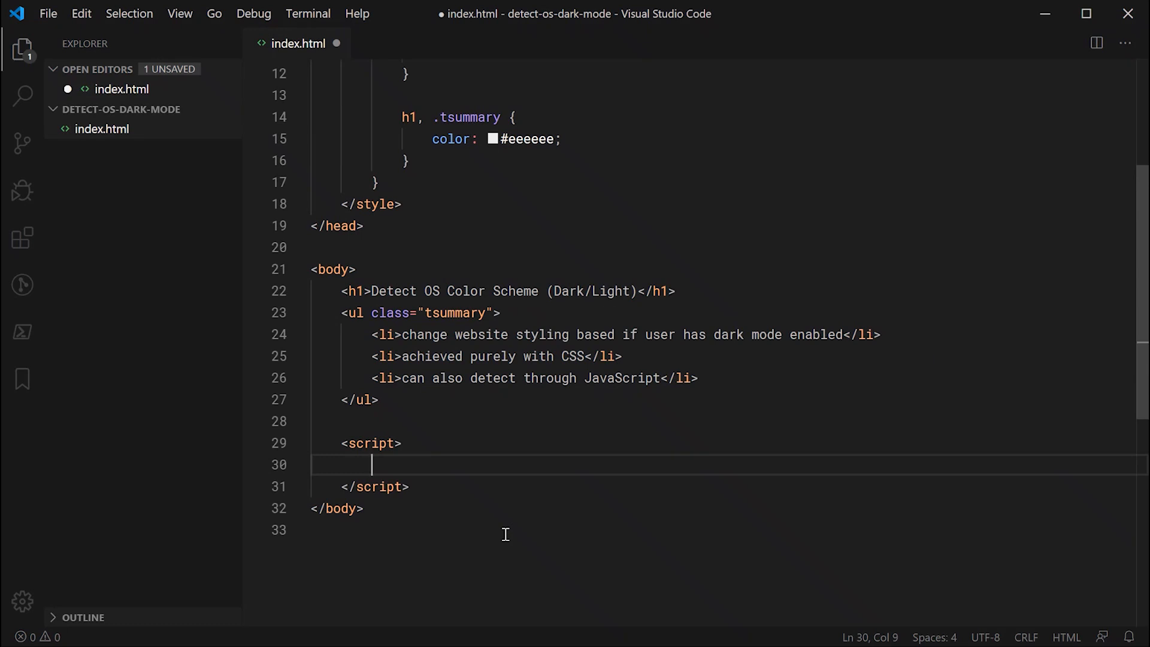
text(window.matchMedia()
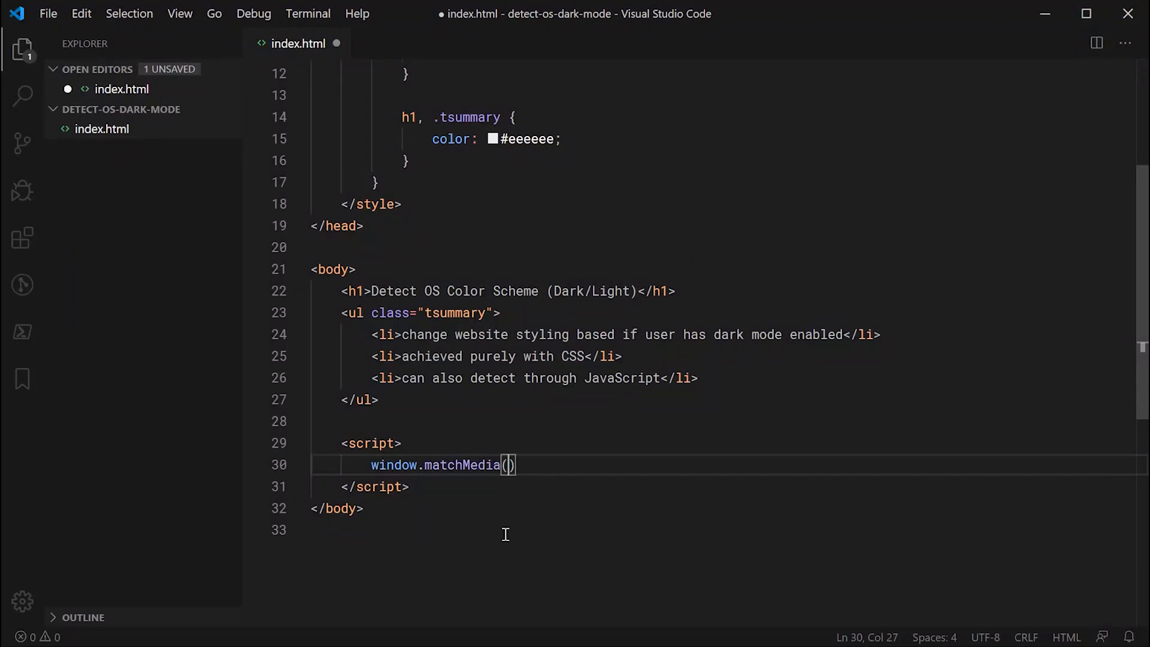
text(")
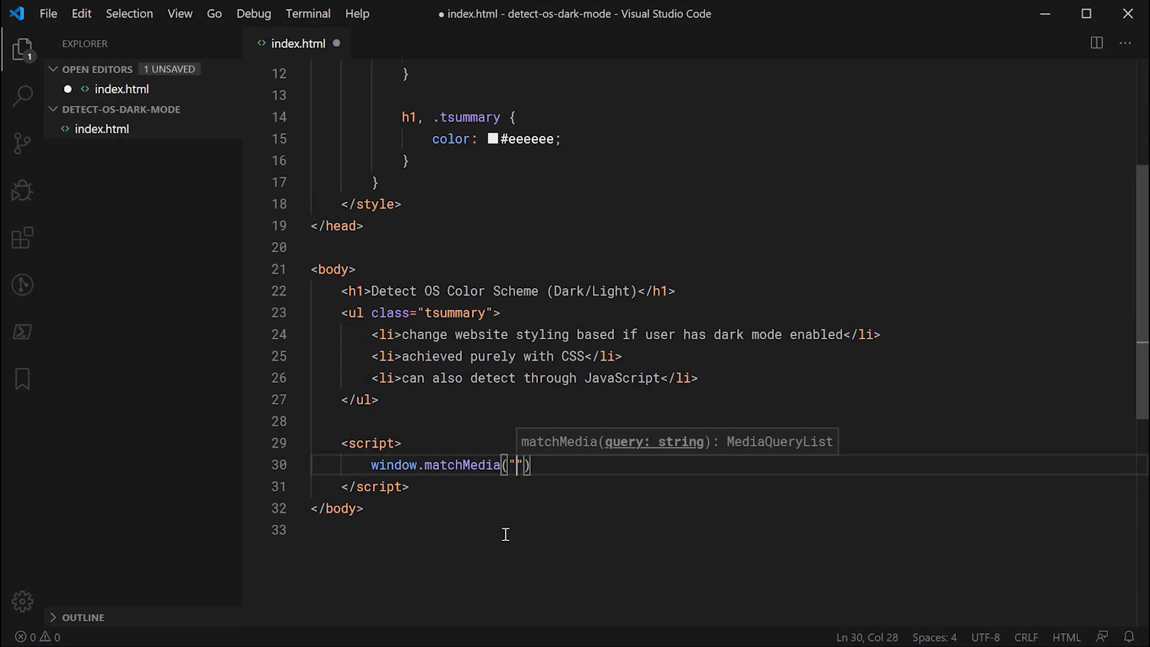
text(())
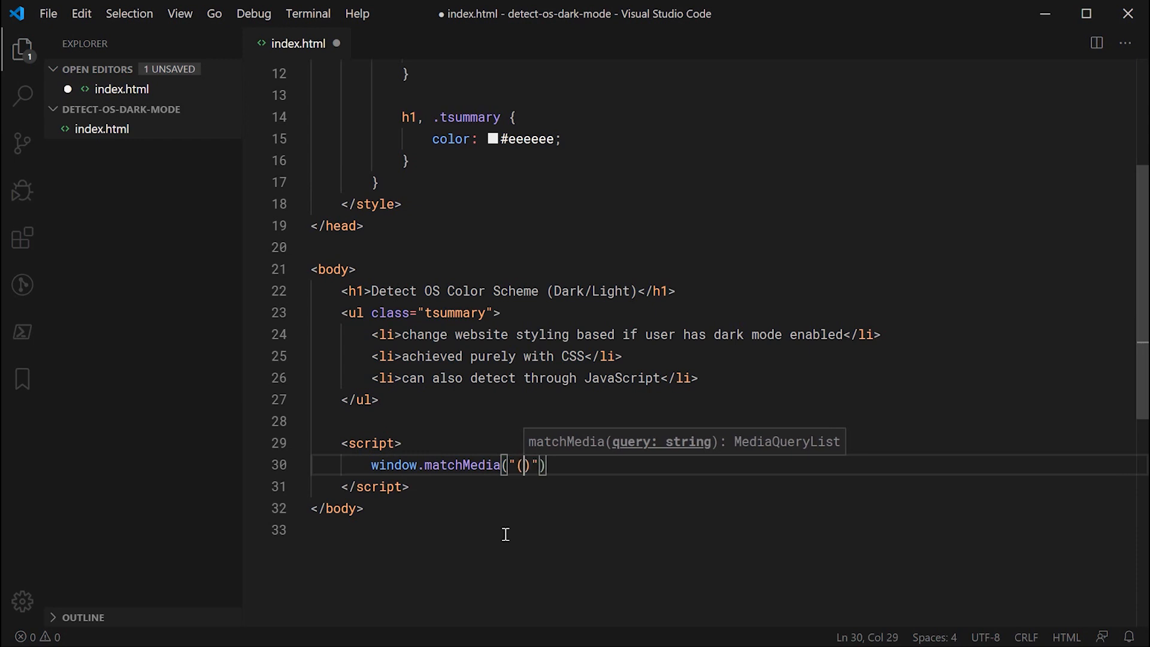
scroll(up, 3)
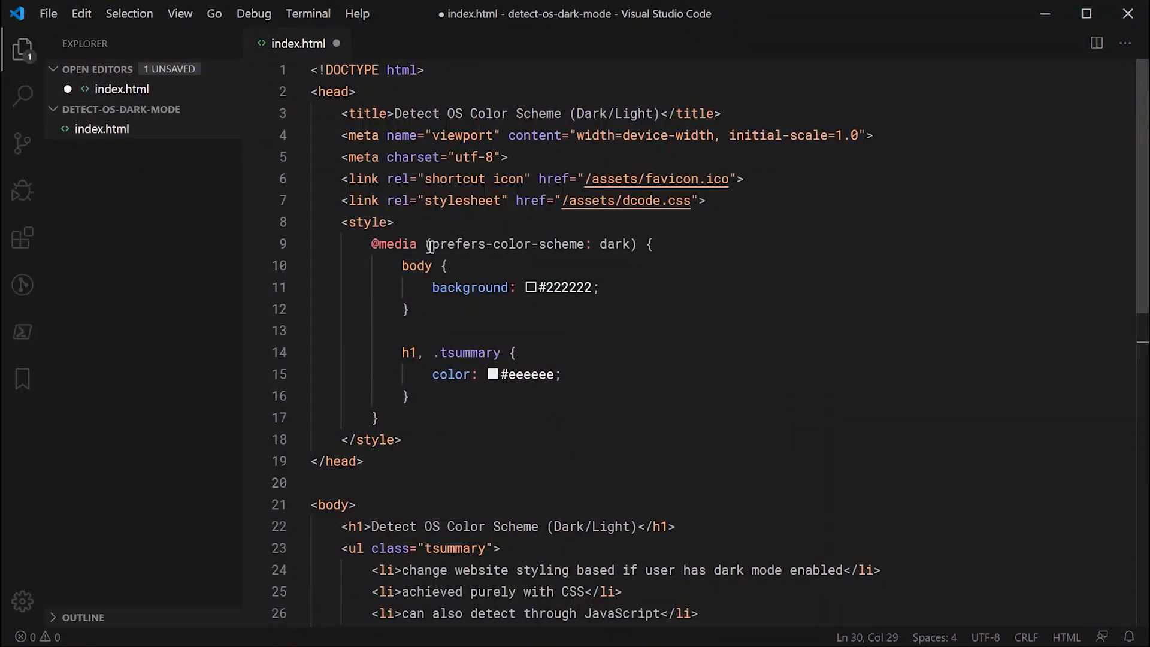
double_click(506, 244)
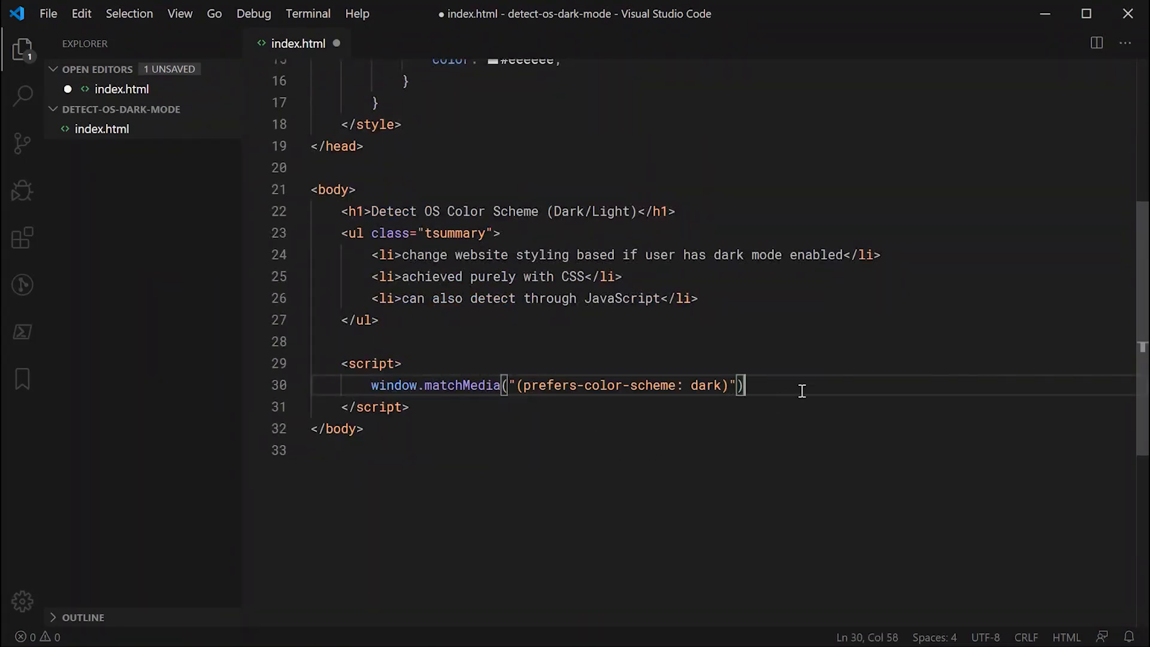
Log `window.matchMedia("(prefers-color-scheme: dark)").matches` with console.log and save index.html
key(ctrl+s)
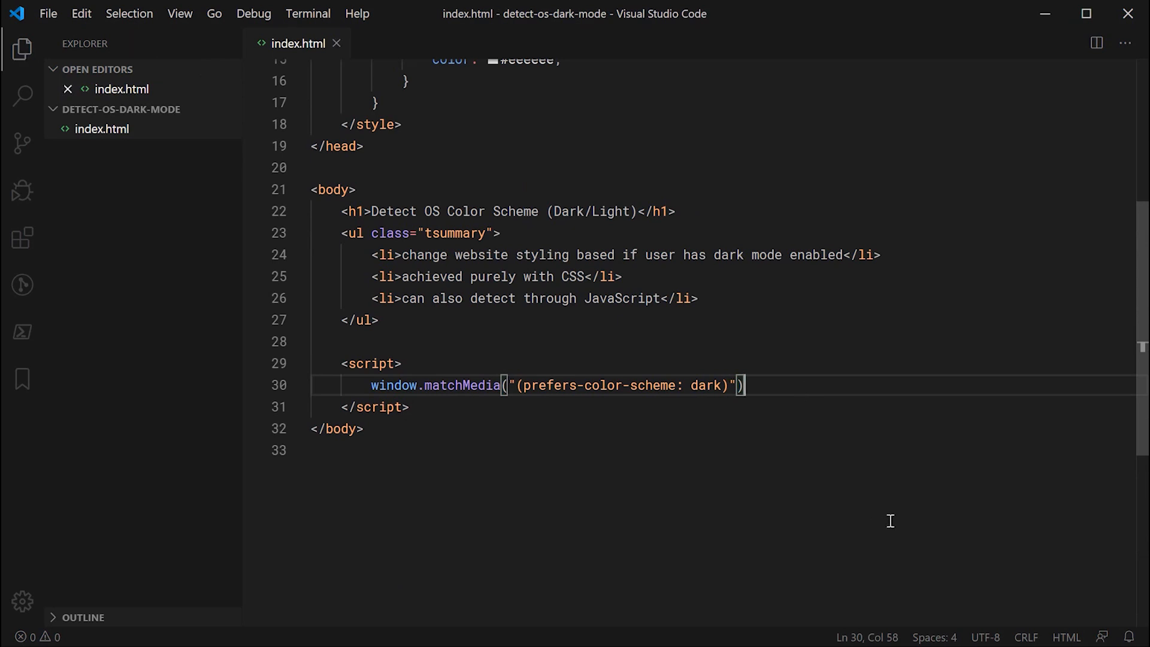
text(.matches)
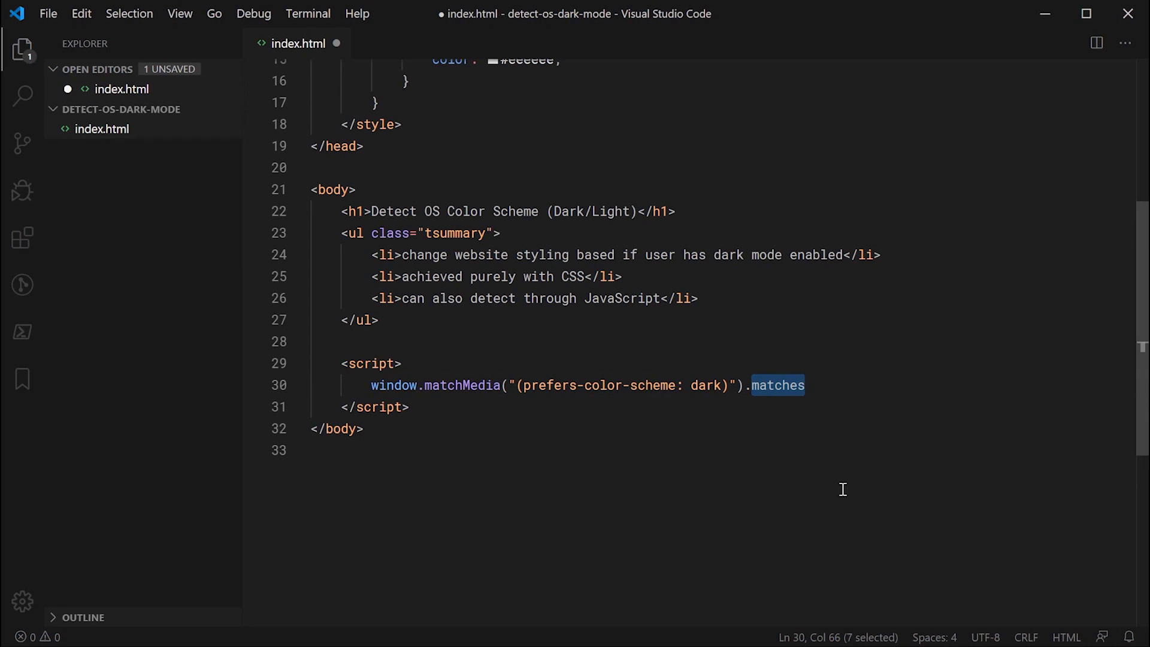
mouse_move(552, 375)
text(console.log()
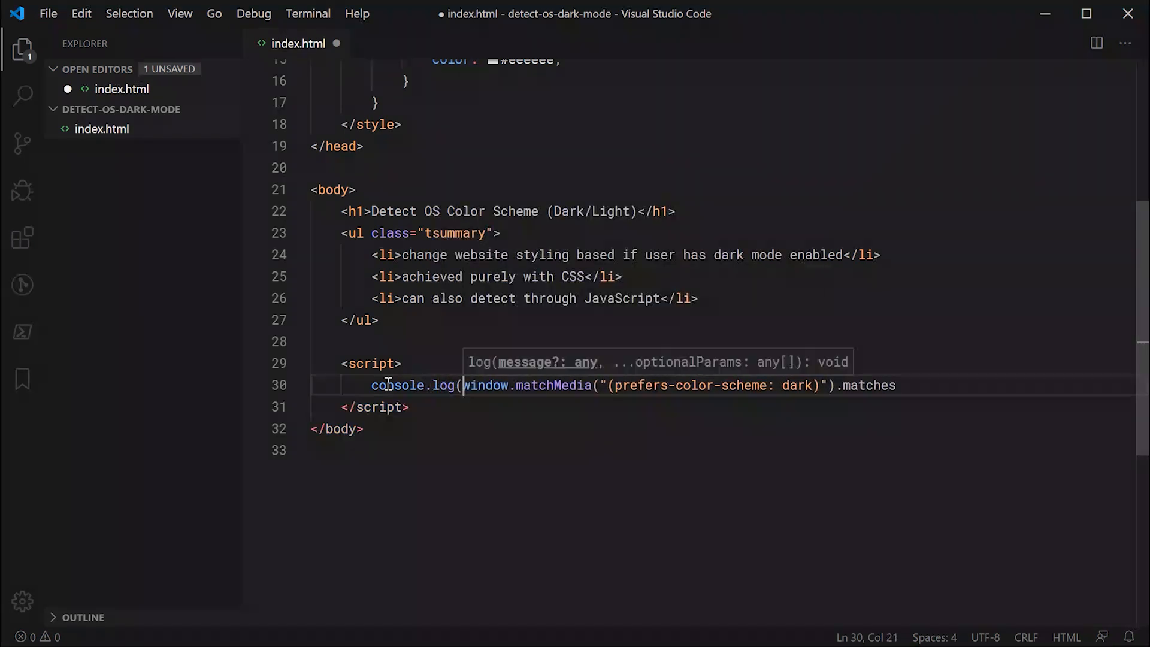
text();)
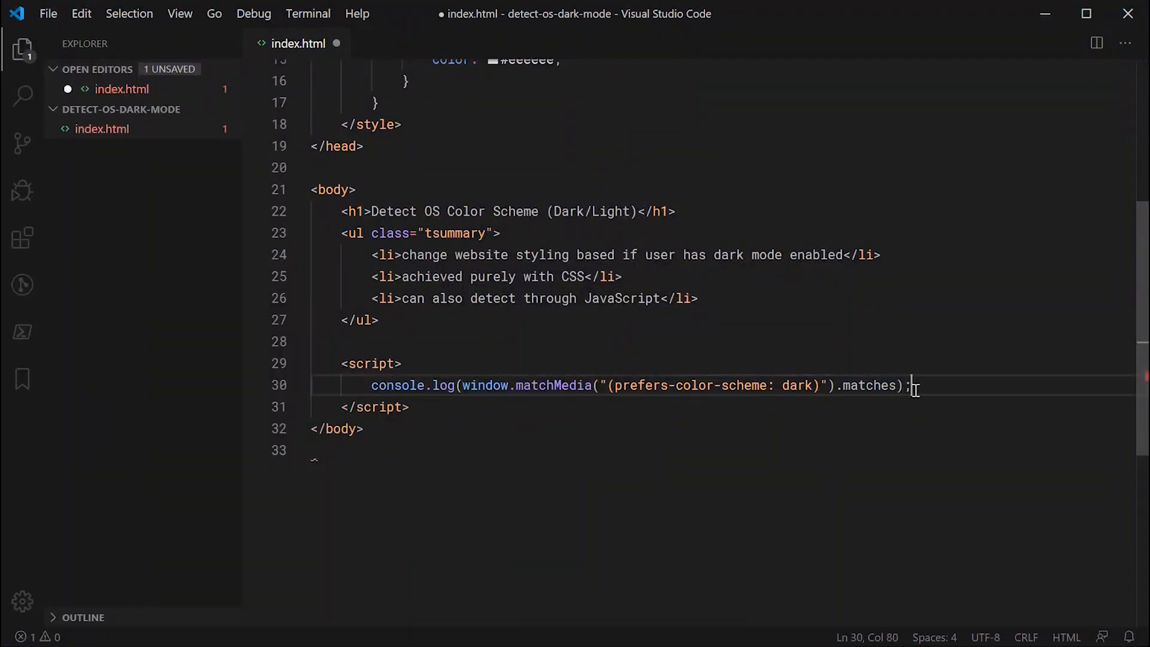
key(ctrl+s)
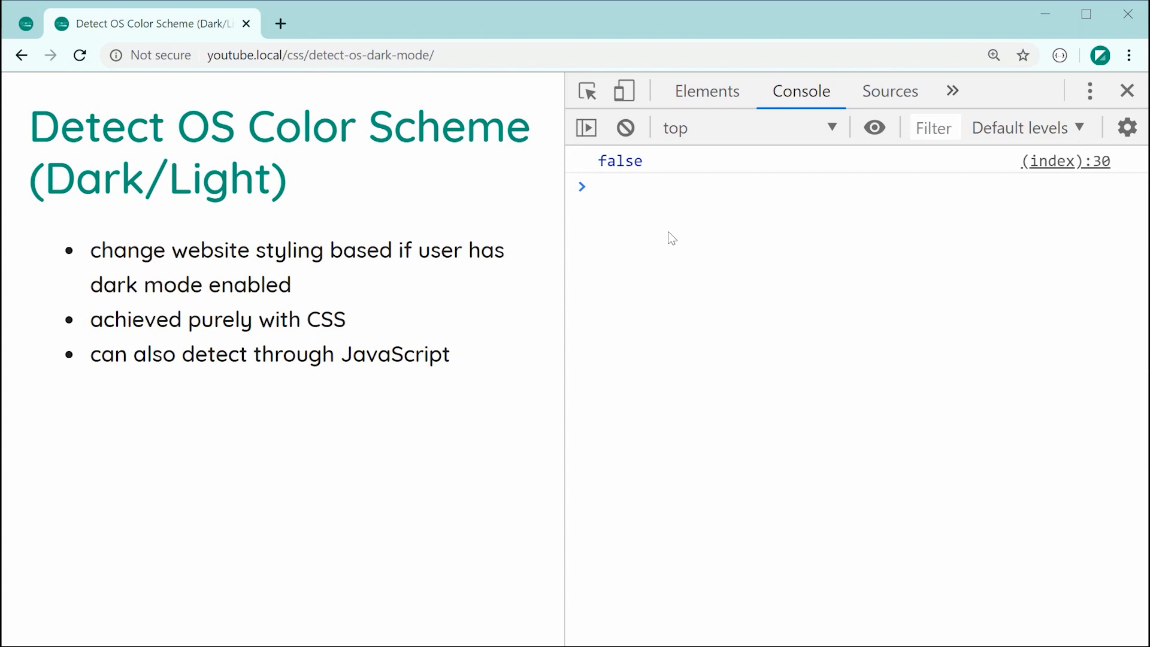
mouse_move(687, 369)
text(window.matchMedia("(prefers-color-scheme: dark)").matches;)
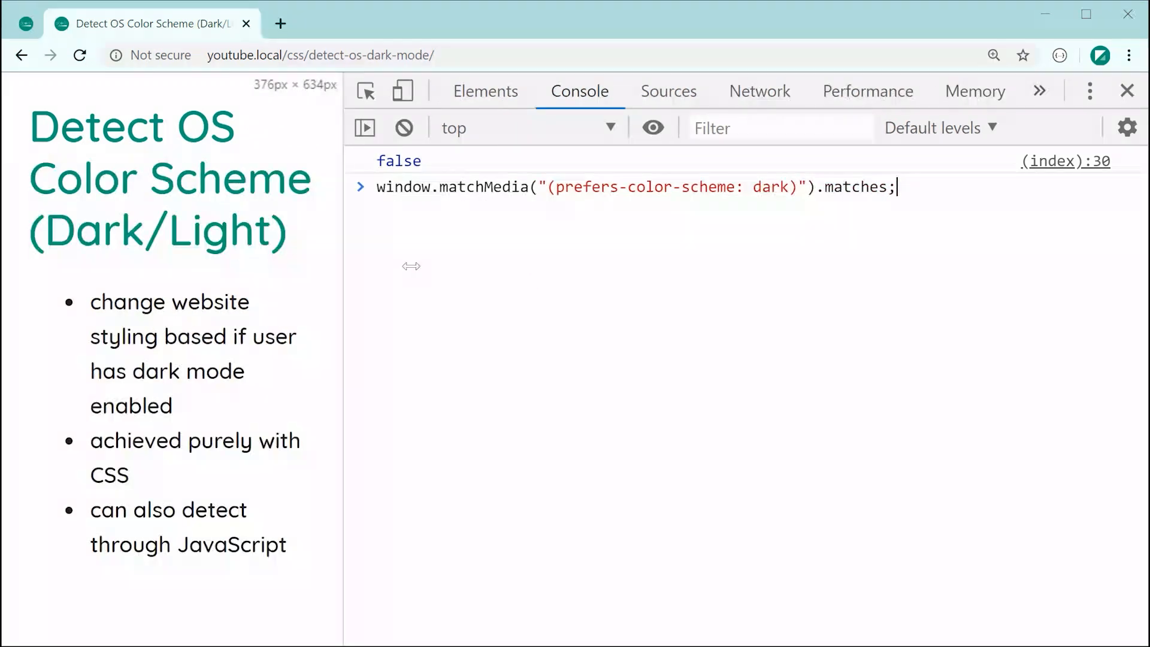
mouse_move(642, 300)
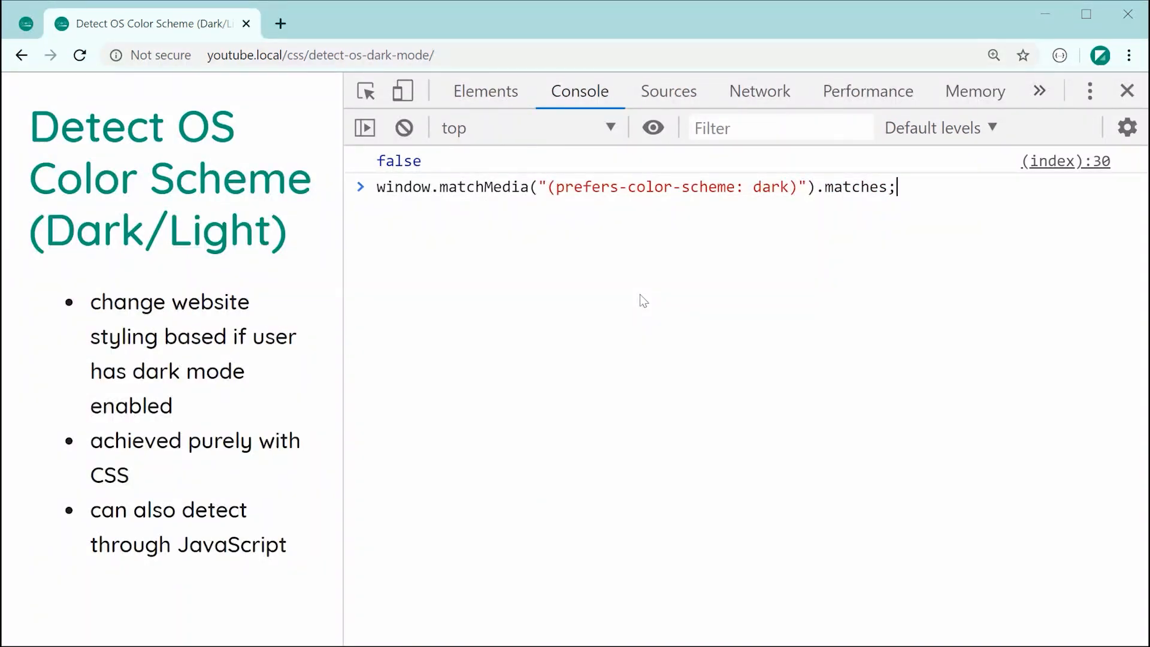